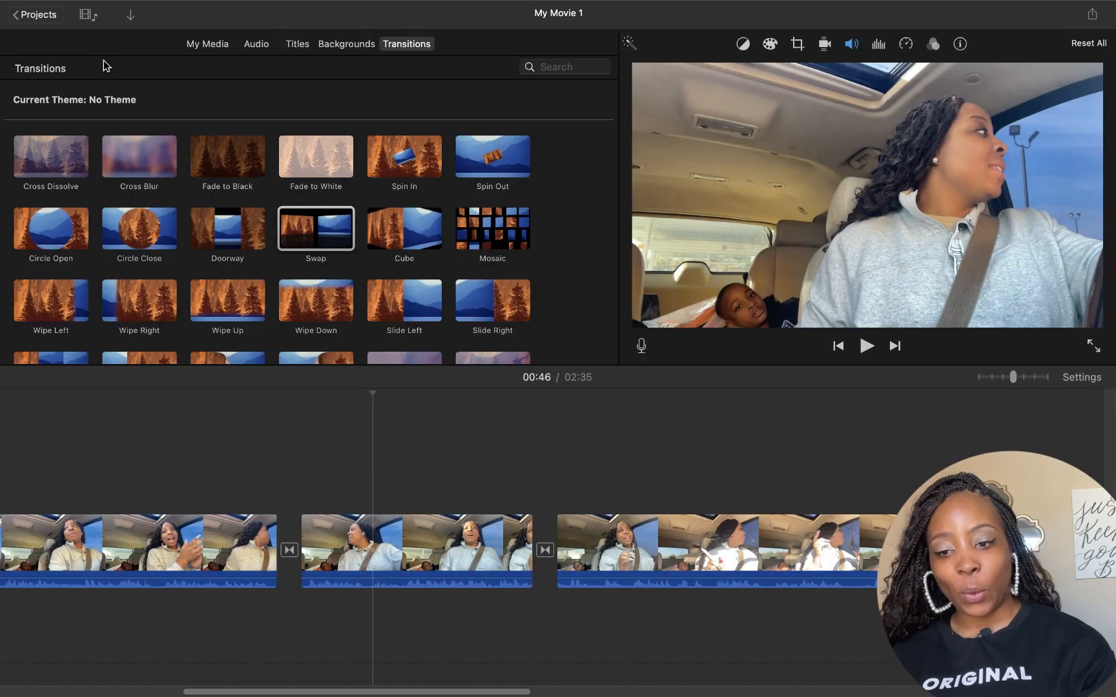
Show the Titles library and browse the title styles from Slide down toward Clouds.
{"action": "left_click", "coordinate": [297, 44]}
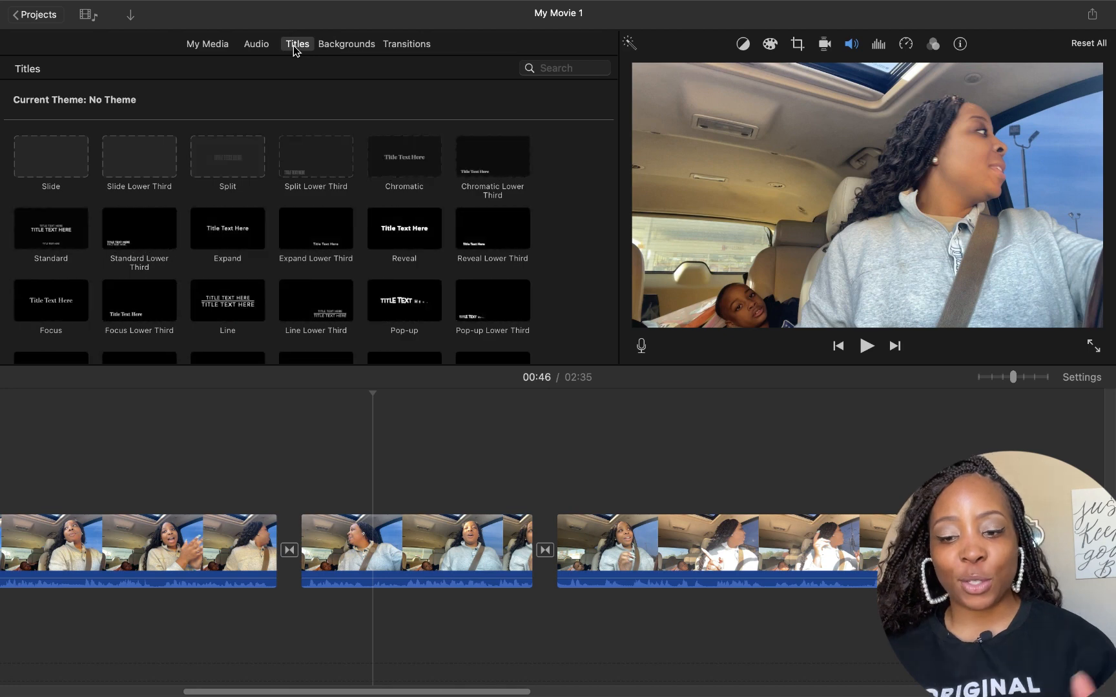
{"action": "scroll", "scroll_direction": "down", "scroll_amount": 3}
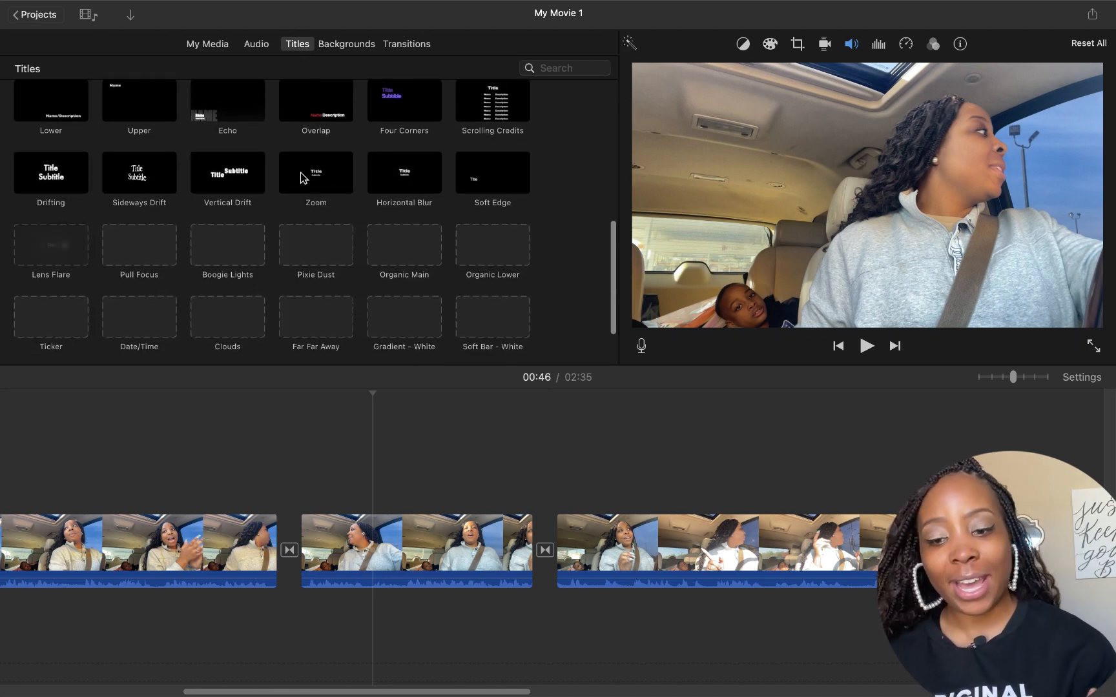
{"action": "scroll", "scroll_direction": "up", "scroll_amount": 3}
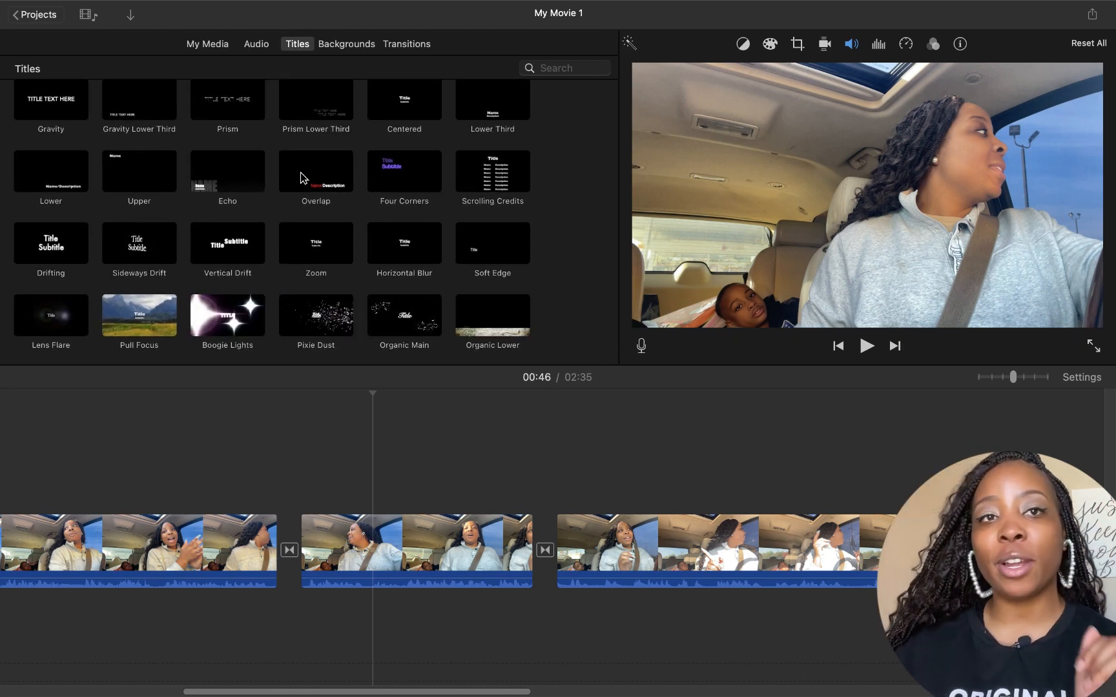
{"action": "mouse_move", "coordinate": [315, 171]}
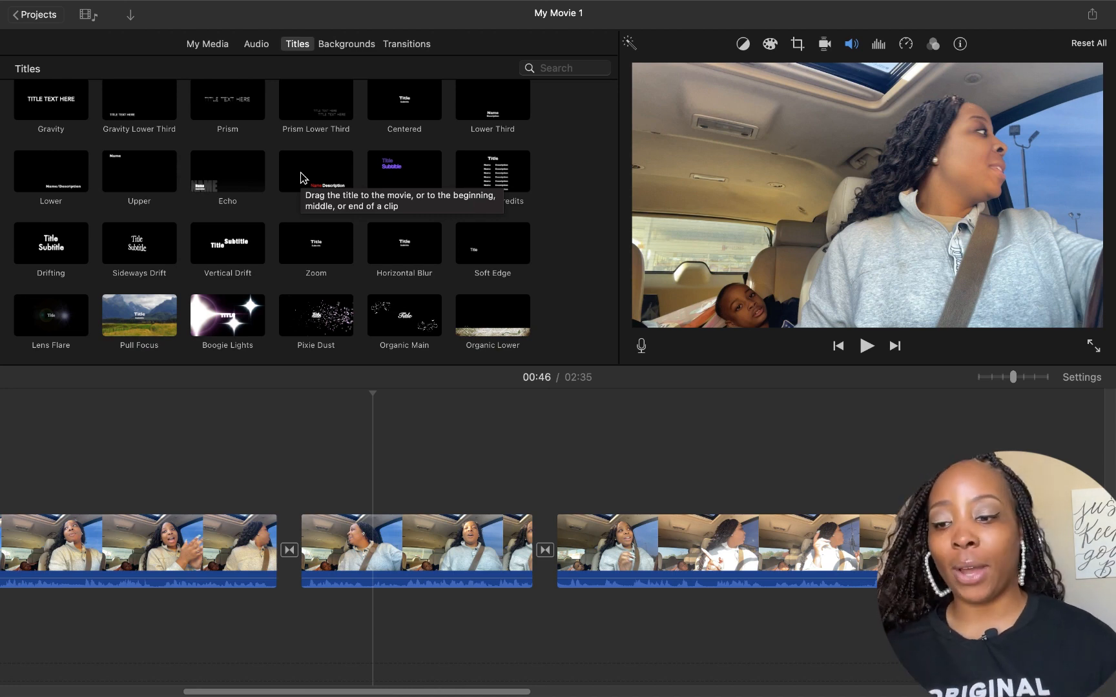
{"action": "scroll", "scroll_direction": "up", "scroll_amount": 3}
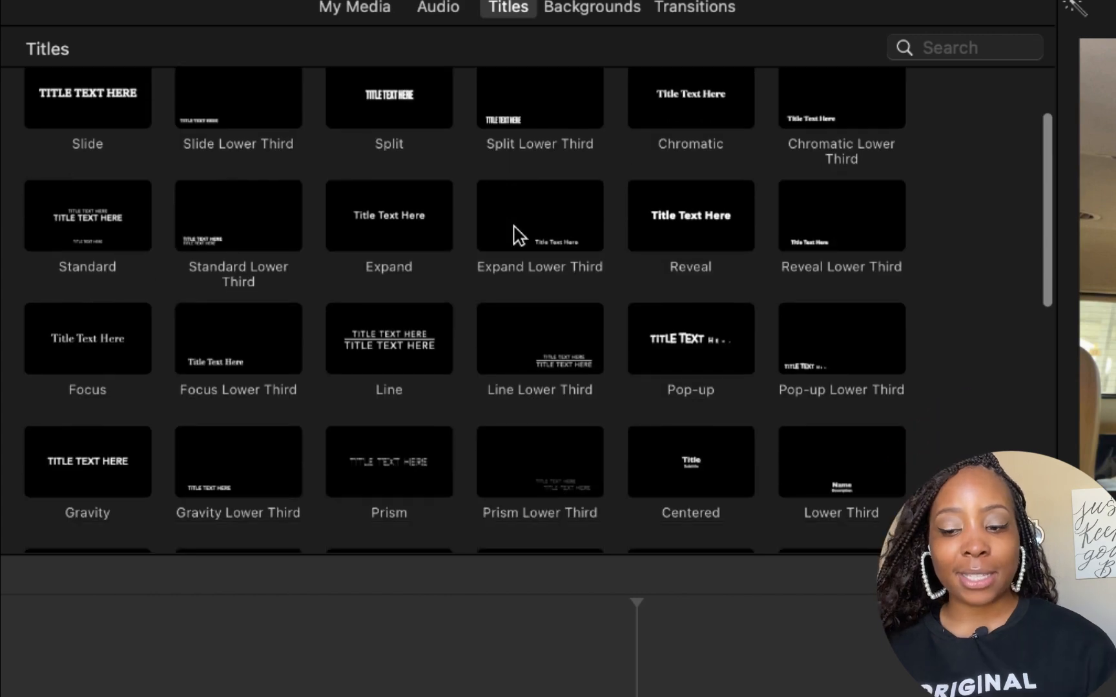
{"action": "scroll", "scroll_direction": "down", "scroll_amount": 3}
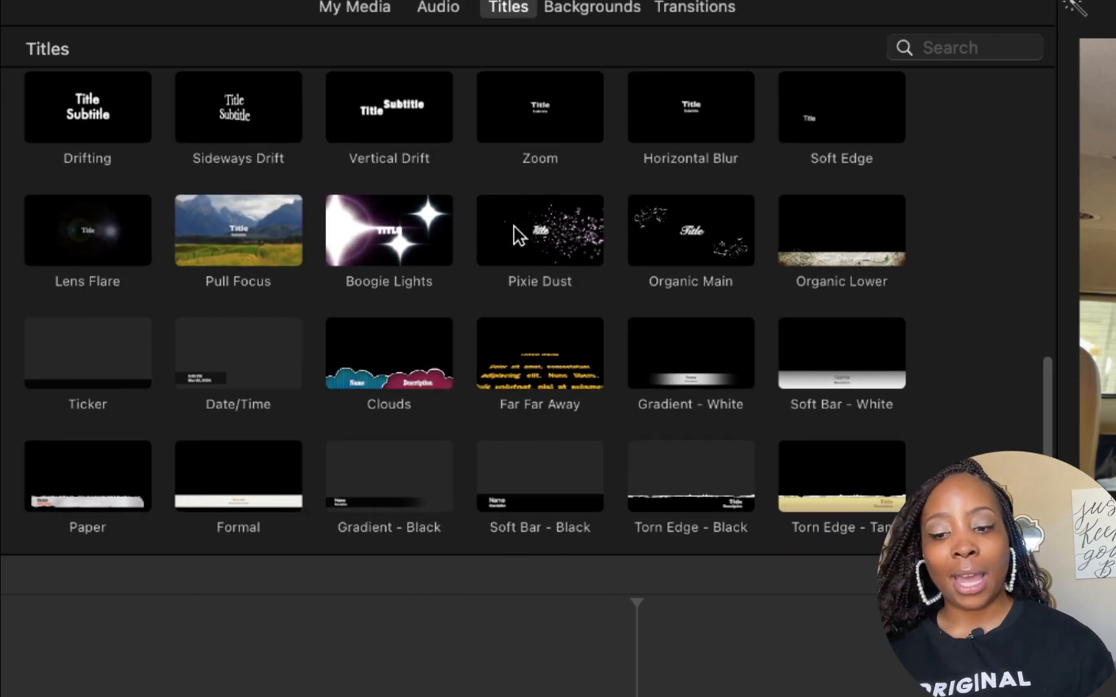
{"action": "scroll", "scroll_direction": "up", "scroll_amount": 3}
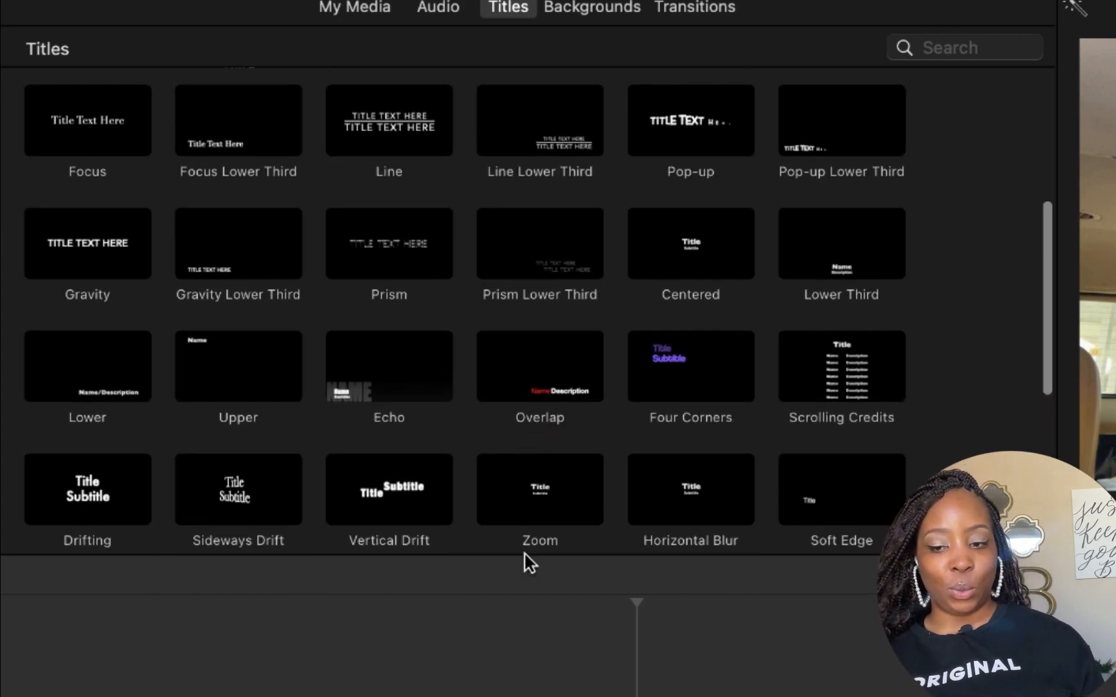
{"action": "scroll", "scroll_direction": "up", "scroll_amount": 3}
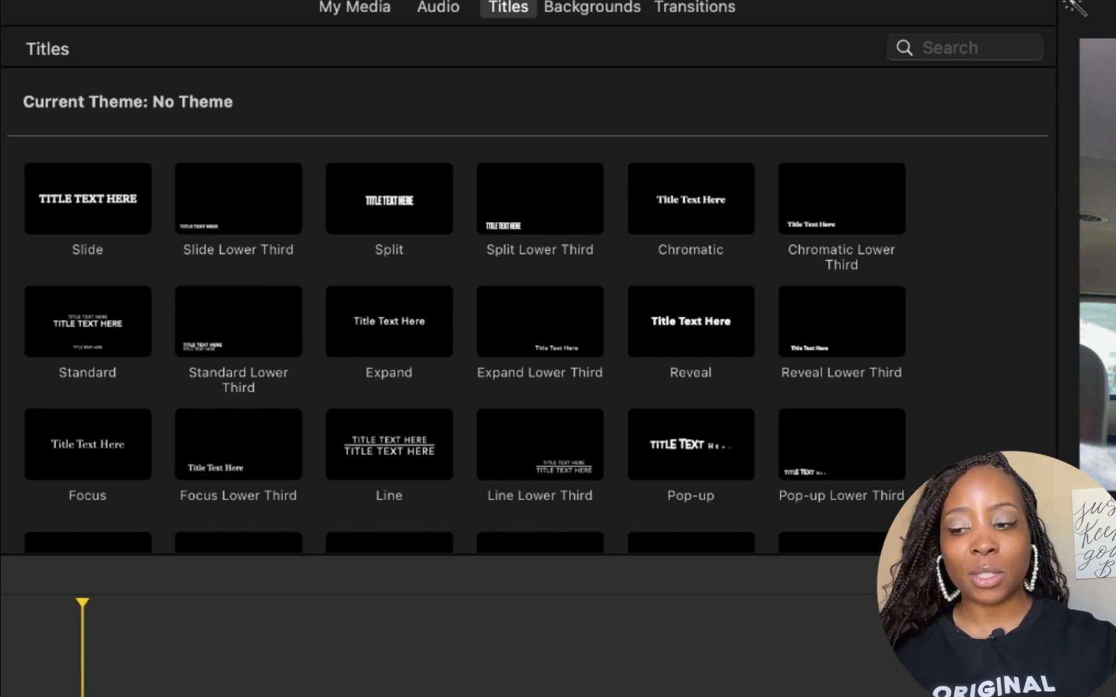
{"action": "scroll", "scroll_direction": "down", "scroll_amount": 3}
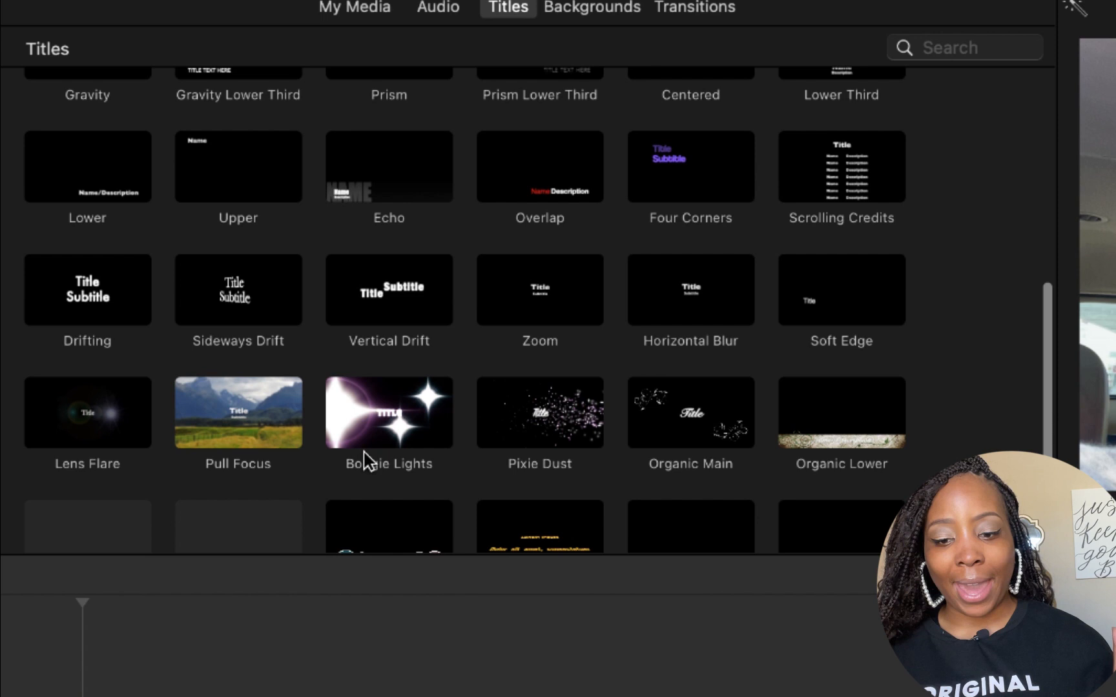
{"action": "scroll", "scroll_direction": "down", "scroll_amount": 3}
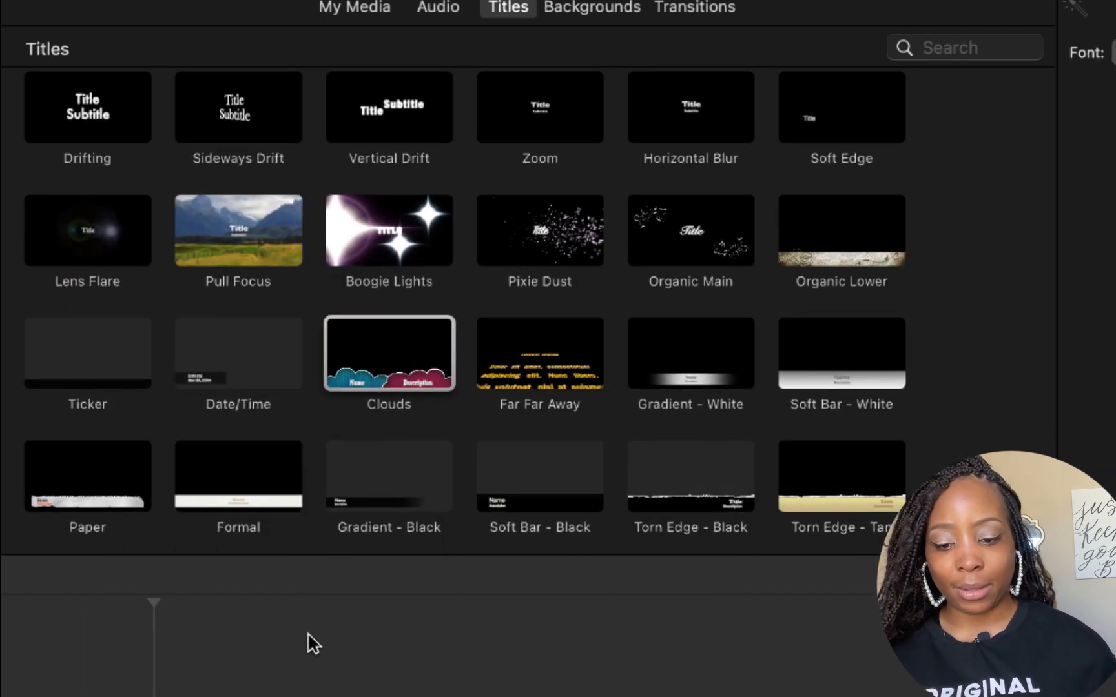
Add the Clouds title at the start of the first clip.
{"action": "double_click", "coordinate": [388, 354]}
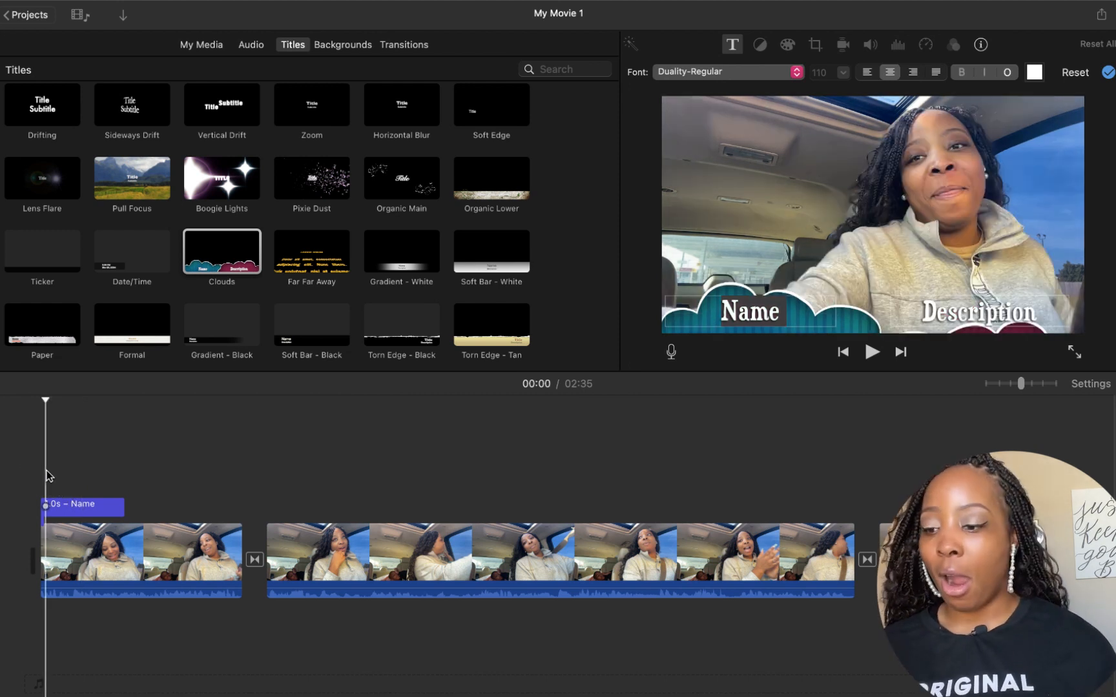
{"action": "mouse_move", "coordinate": [258, 455]}
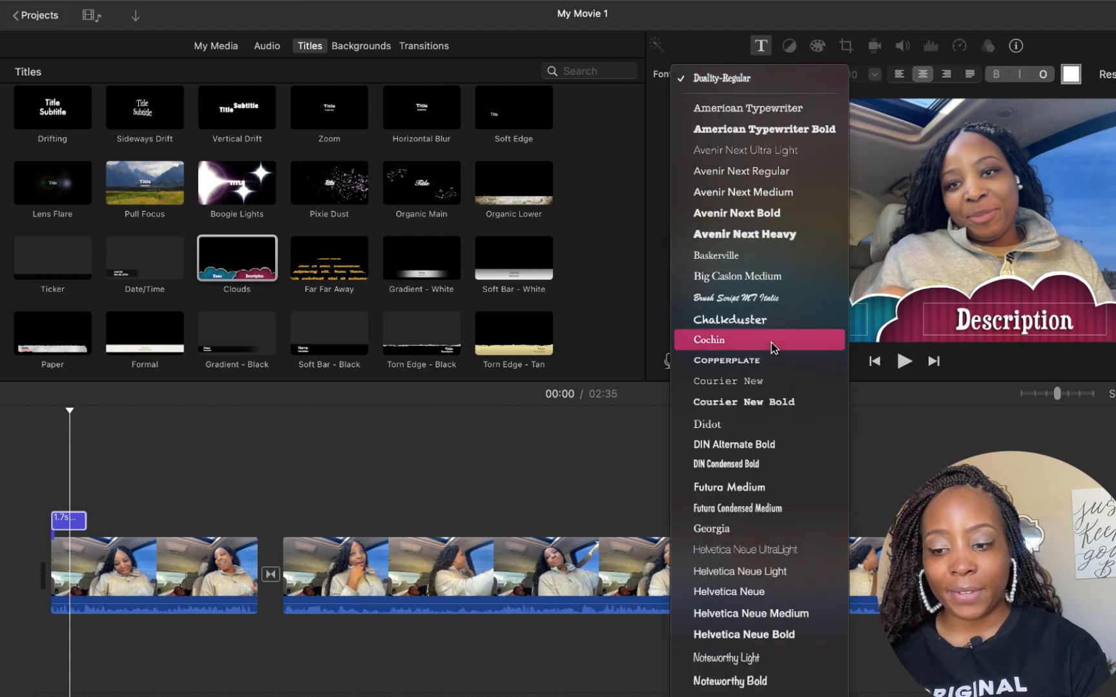
Apply Noteworthy Light to the Name text, briefly left-align it, then re-center it.
{"action": "scroll", "scroll_direction": "down", "scroll_amount": 3}
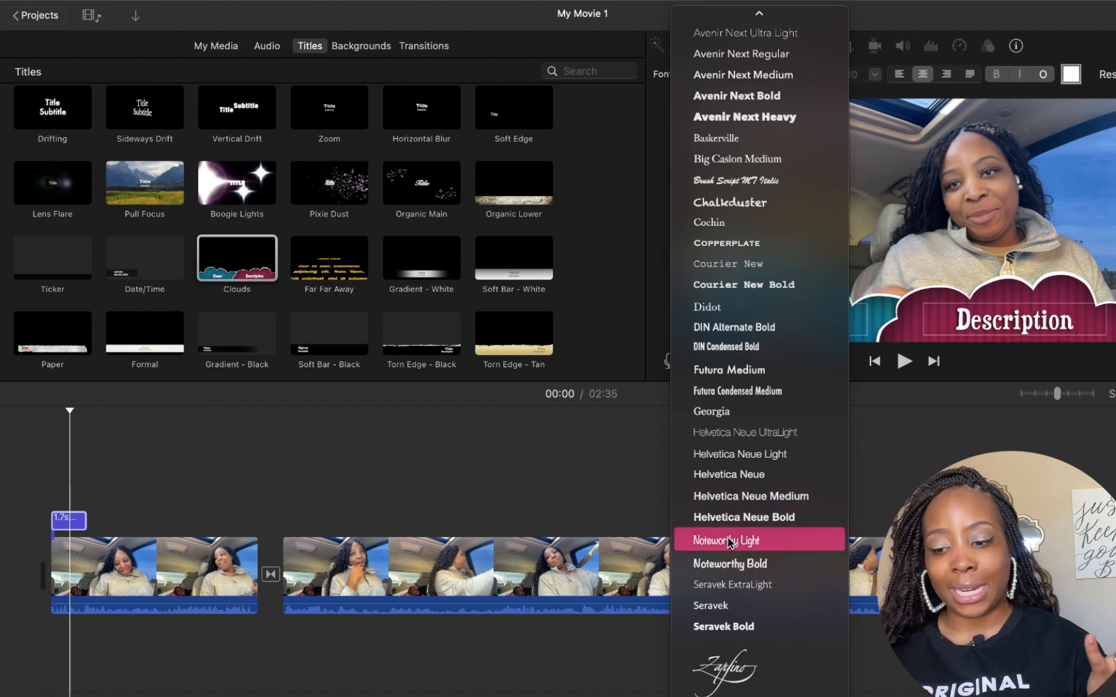
{"action": "left_click", "coordinate": [726, 539]}
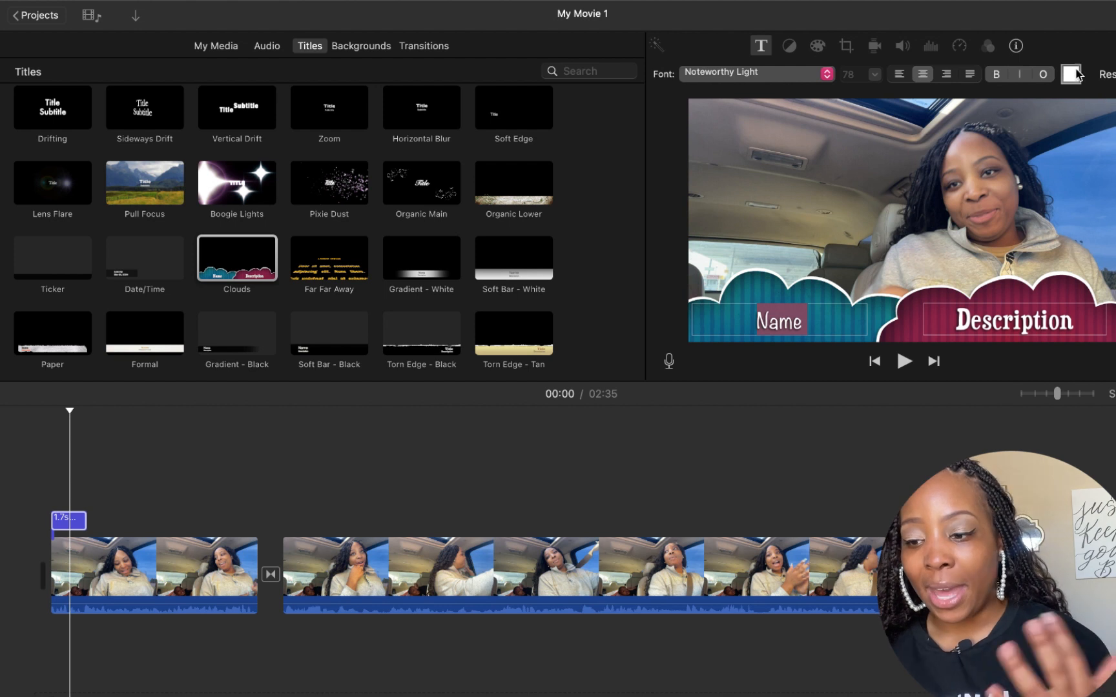
{"action": "left_click", "coordinate": [898, 74]}
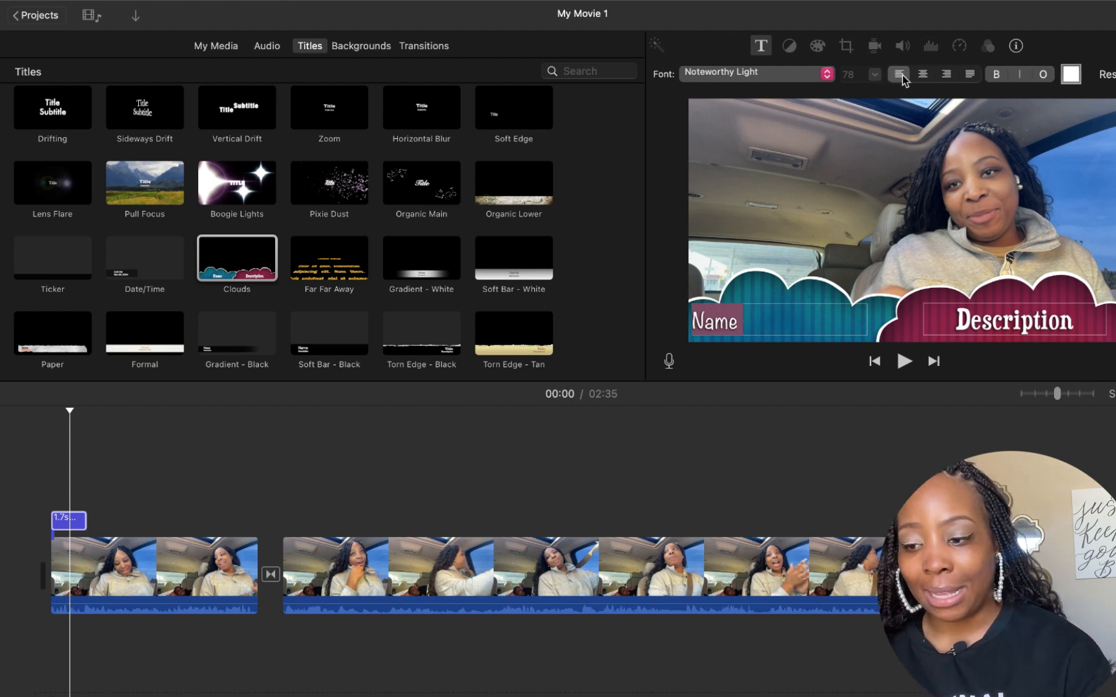
{"action": "left_click", "coordinate": [922, 73]}
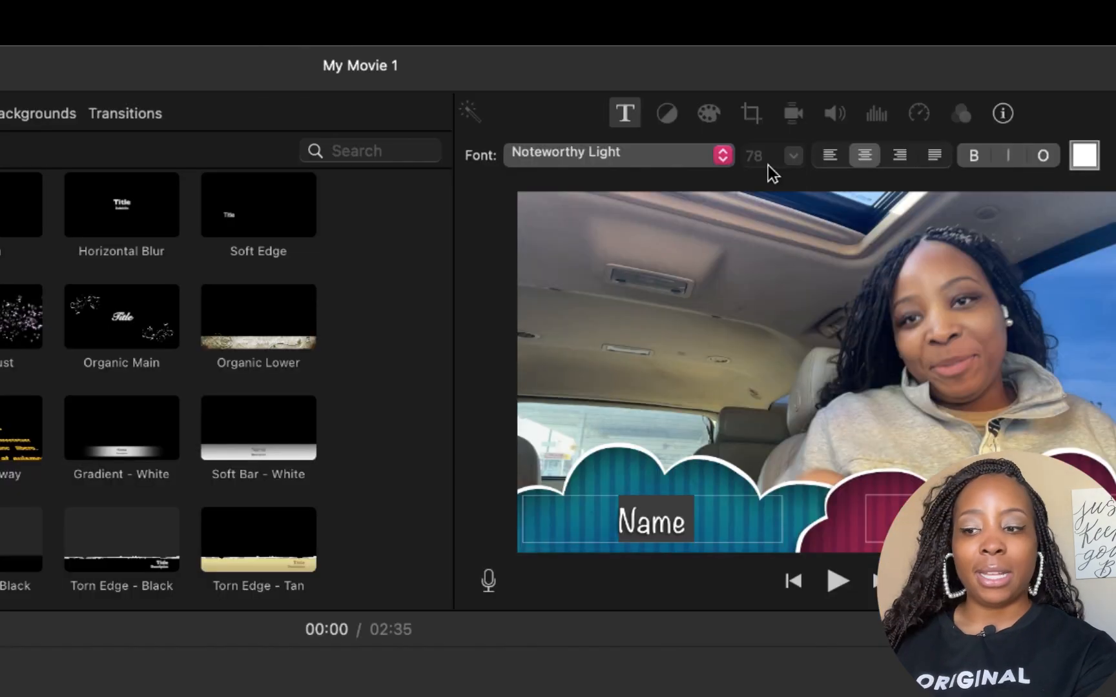
{"action": "mouse_move", "coordinate": [754, 167]}
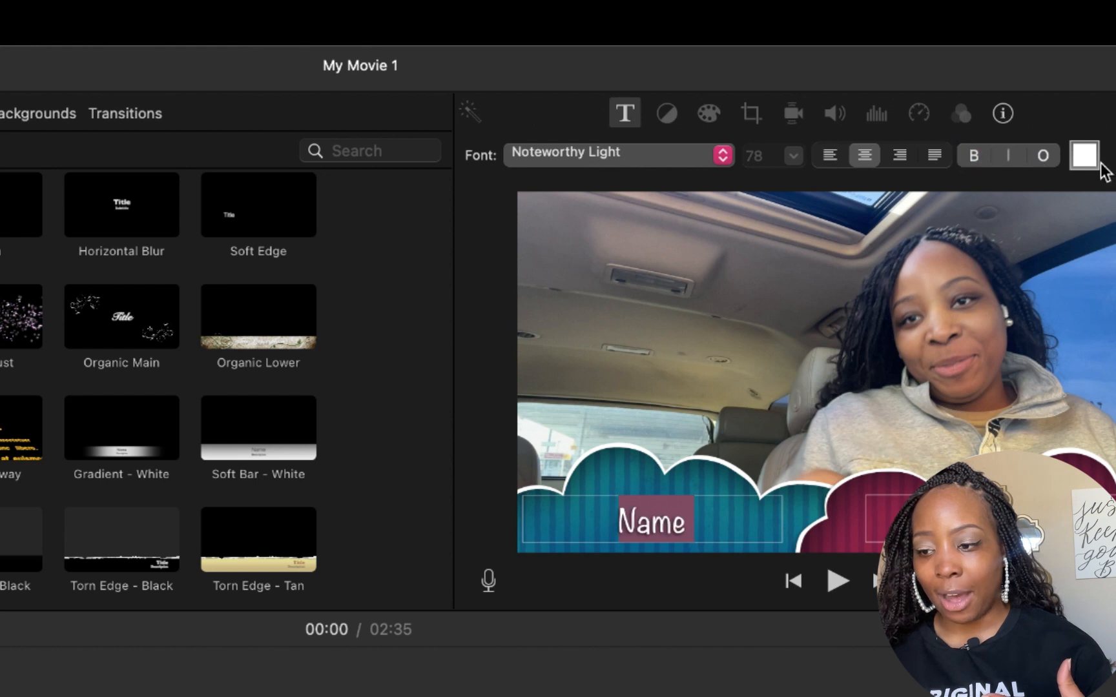
{"action": "mouse_move", "coordinate": [1085, 155]}
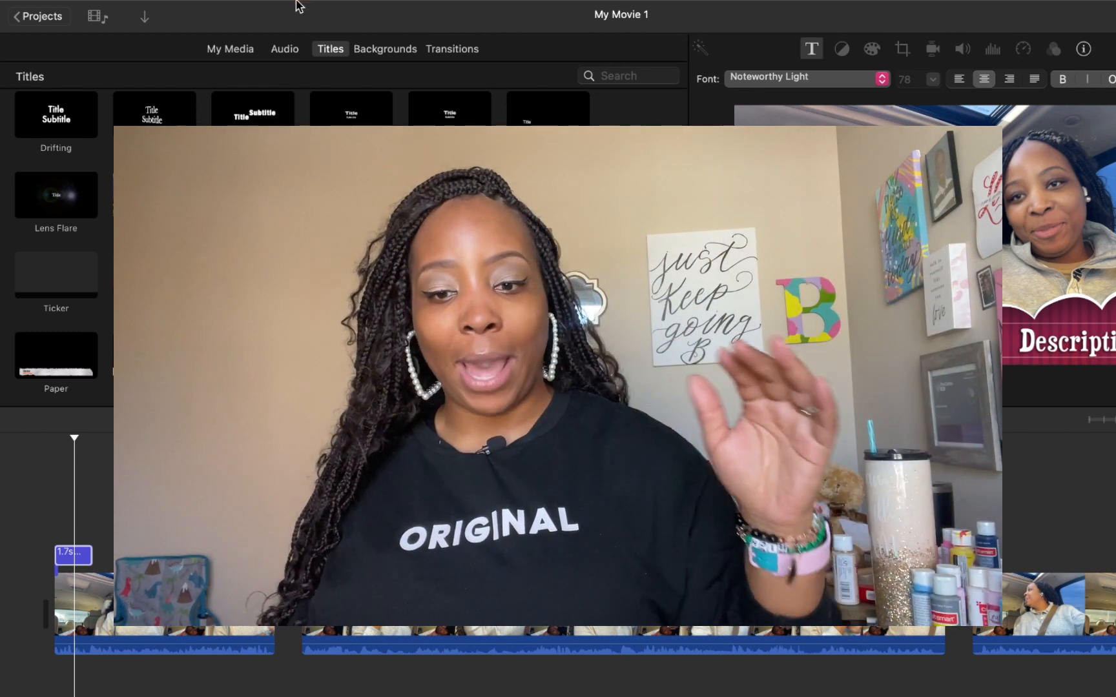
{"action": "left_click", "coordinate": [111, 10]}
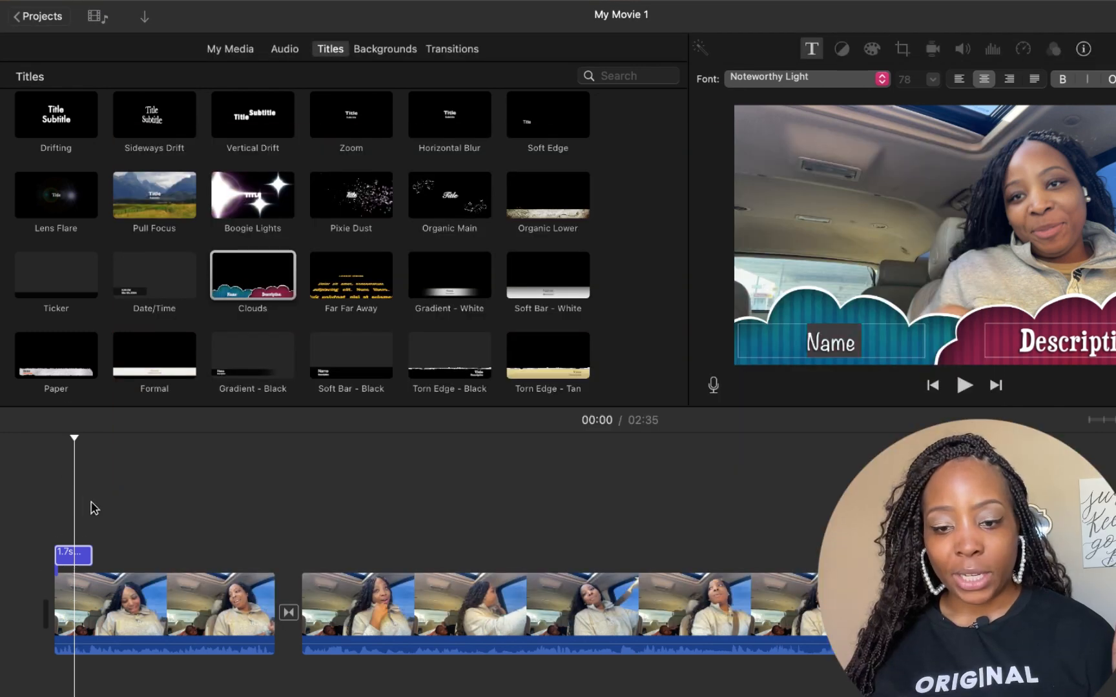
{"action": "left_click", "coordinate": [110, 9]}
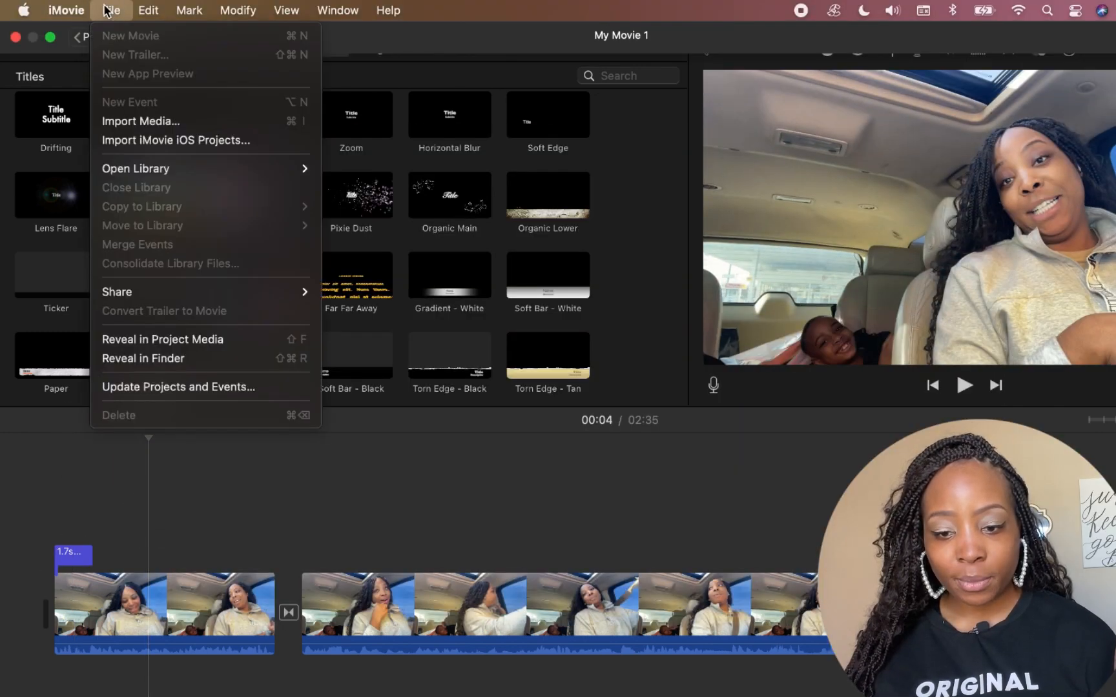
{"action": "left_click", "coordinate": [148, 9]}
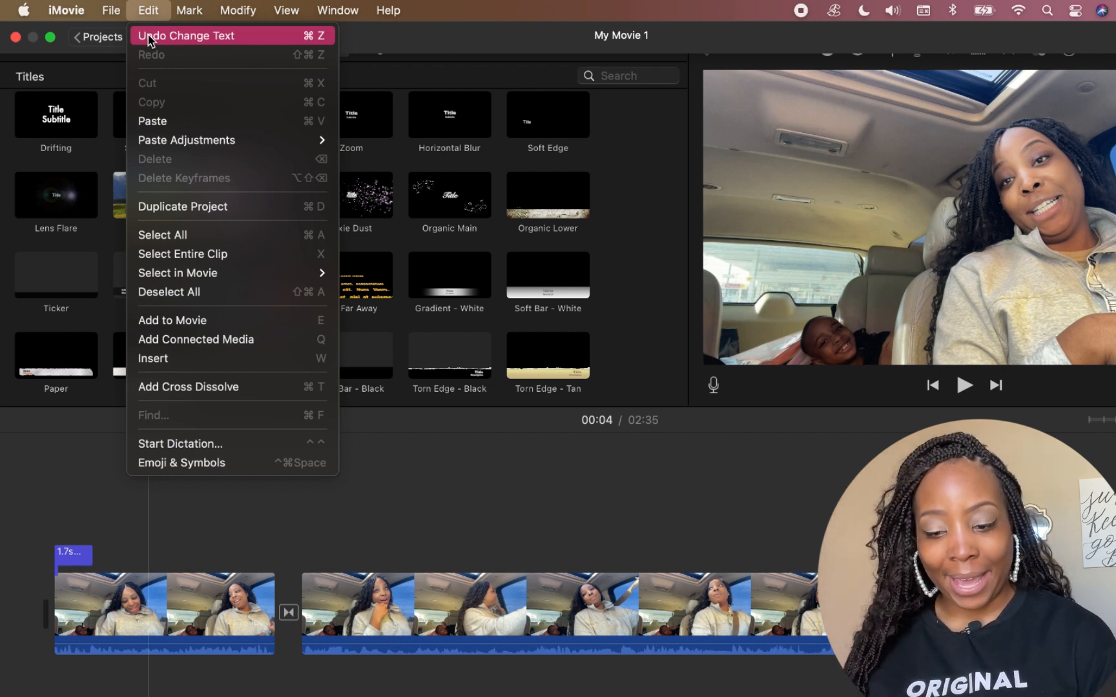
{"action": "mouse_move", "coordinate": [598, 173]}
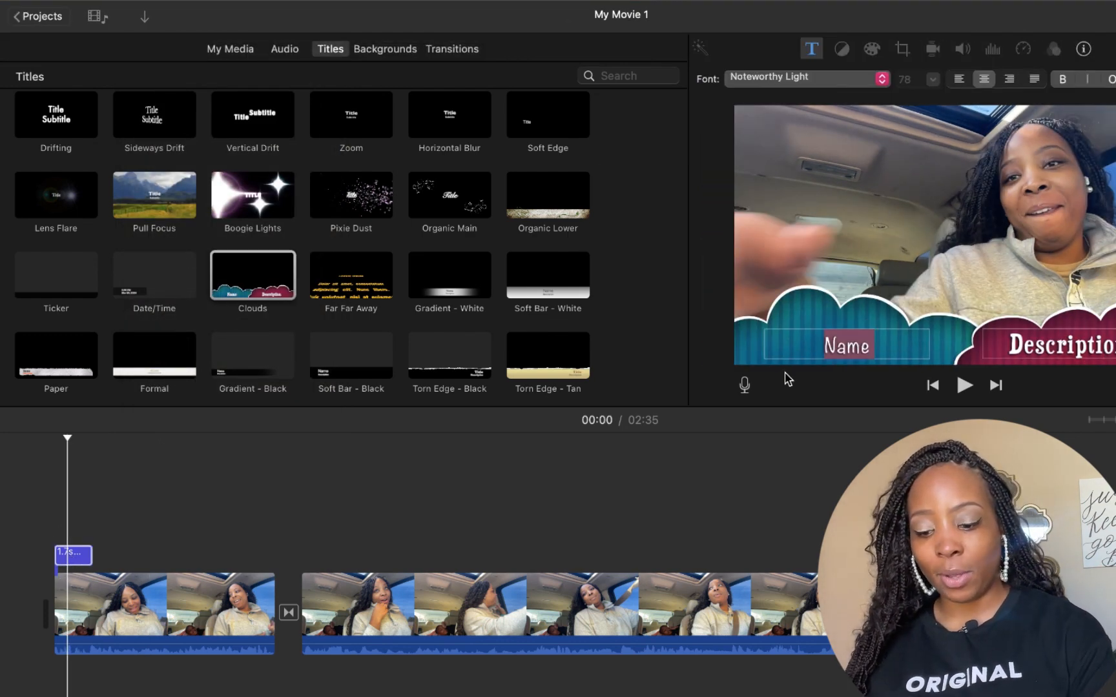
Enter 'Tech Bae B' as the title Name and 'imovie tutorial' as the Description.
{"action": "type", "text": "Tech Bae B"}
{"action": "left_click", "coordinate": [1044, 342]}
{"action": "type", "text": "imovie tutor"}
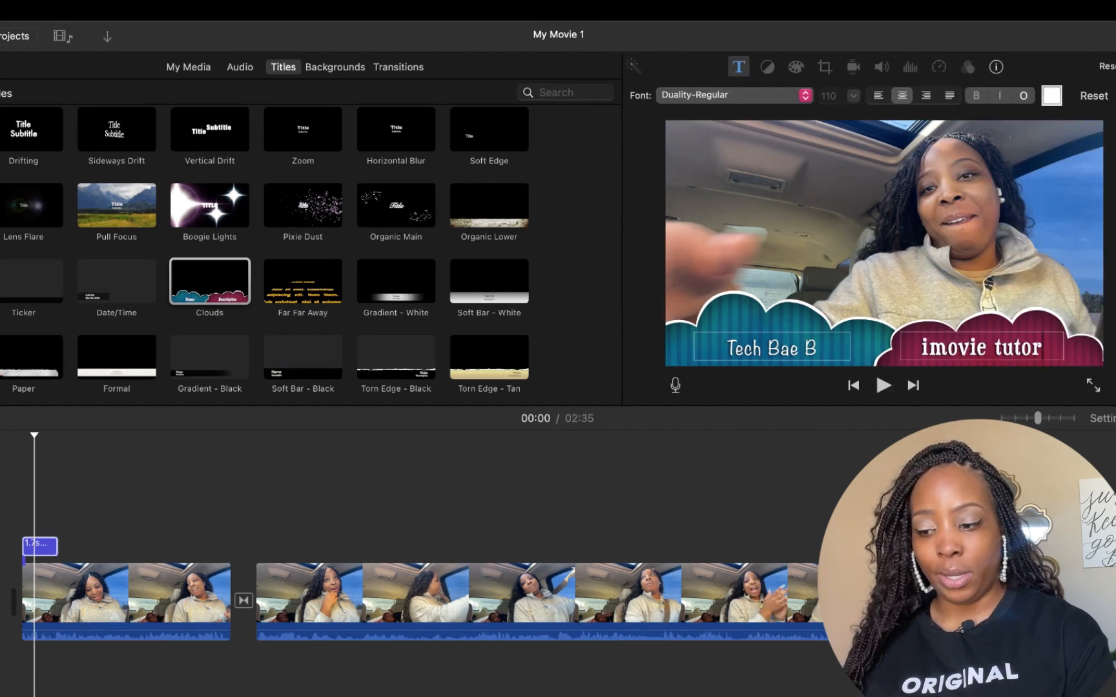
{"action": "type", "text": "ial"}
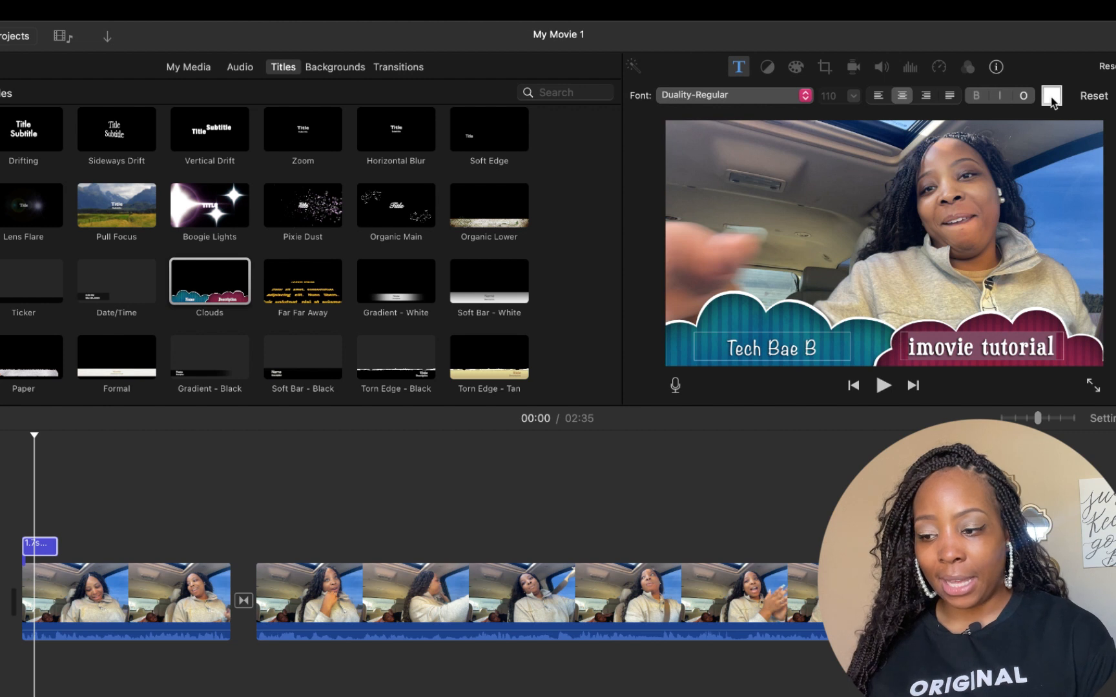
Color the 'imovie tutorial' description pink from the Colors wheel.
{"action": "left_click", "coordinate": [1052, 96]}
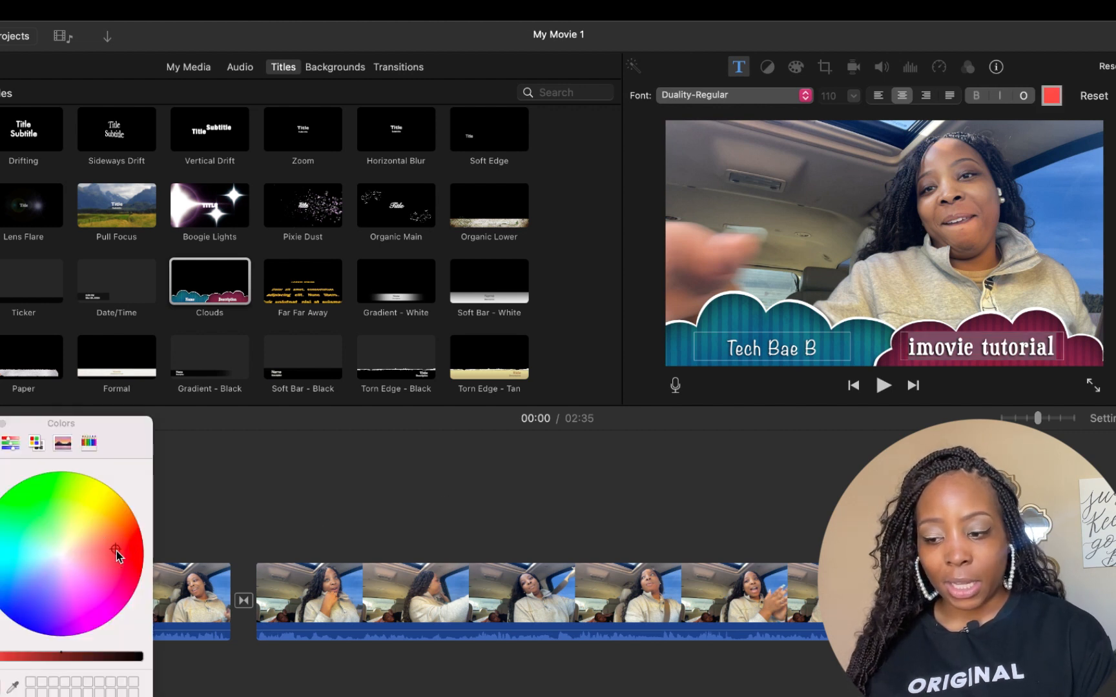
{"action": "left_click", "coordinate": [94, 570]}
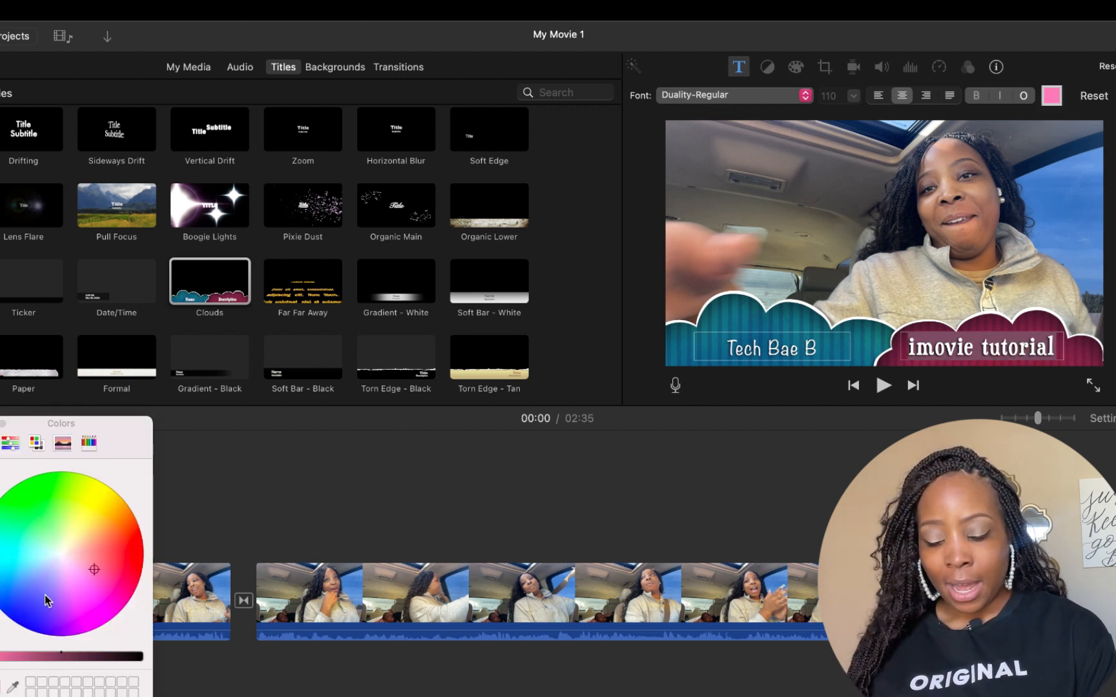
{"action": "mouse_move", "coordinate": [96, 575]}
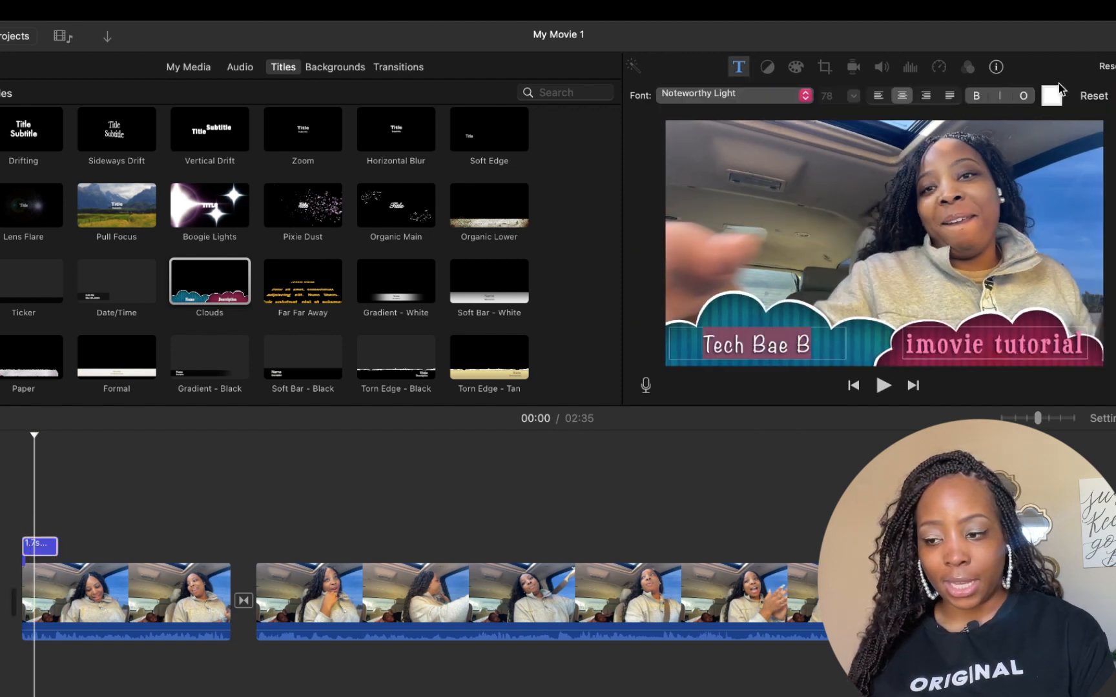
{"action": "left_click", "coordinate": [1053, 95]}
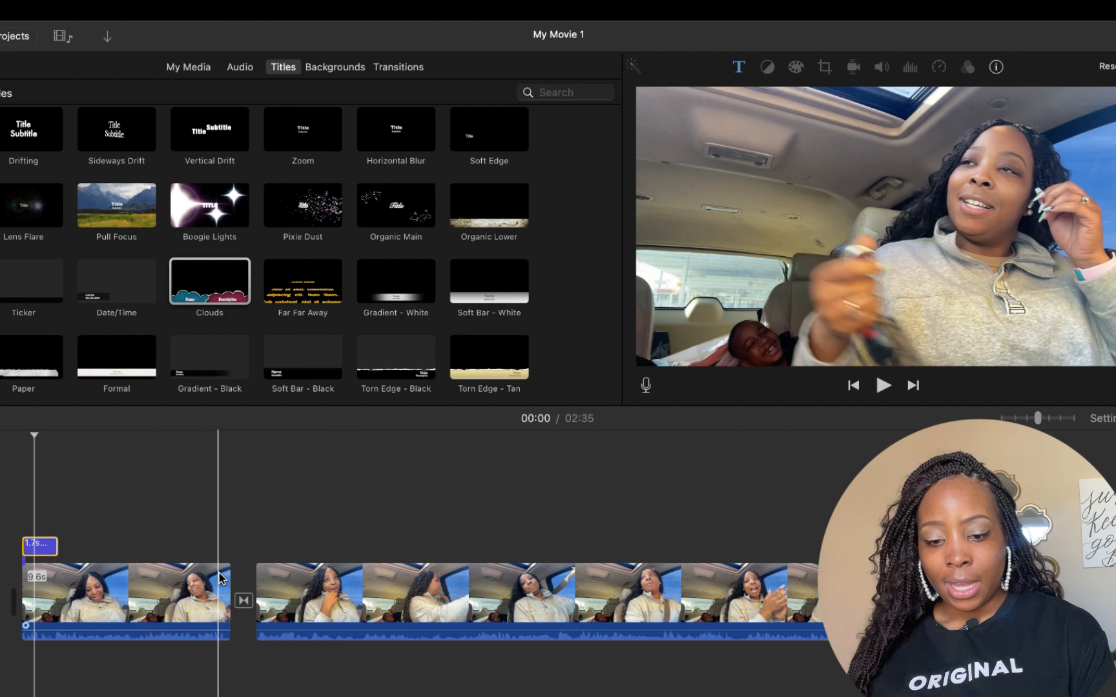
Move the playhead to the movie start and play back the Clouds title.
{"action": "left_click", "coordinate": [884, 385]}
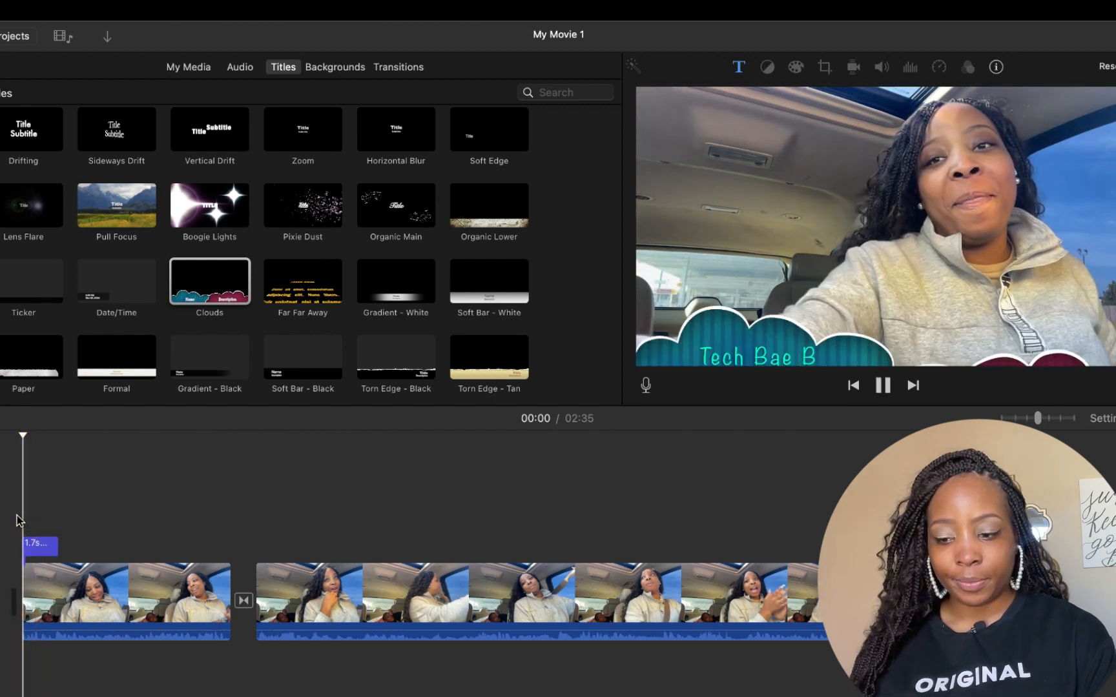
{"action": "left_click", "coordinate": [882, 385]}
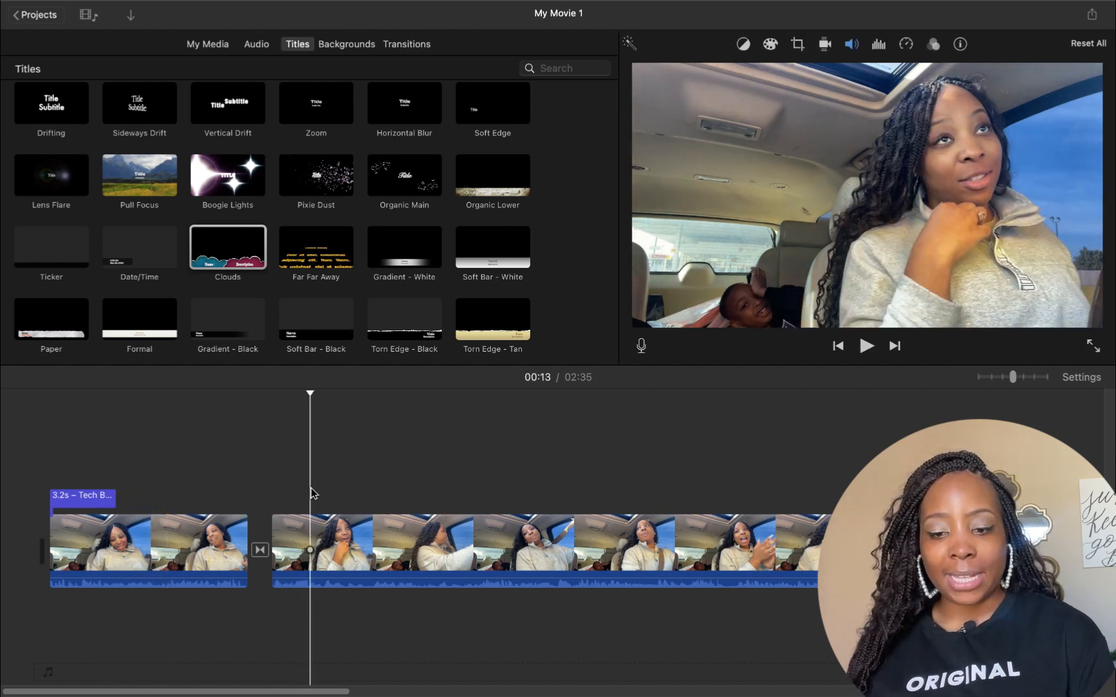
{"action": "scroll", "scroll_direction": "up", "scroll_amount": 3}
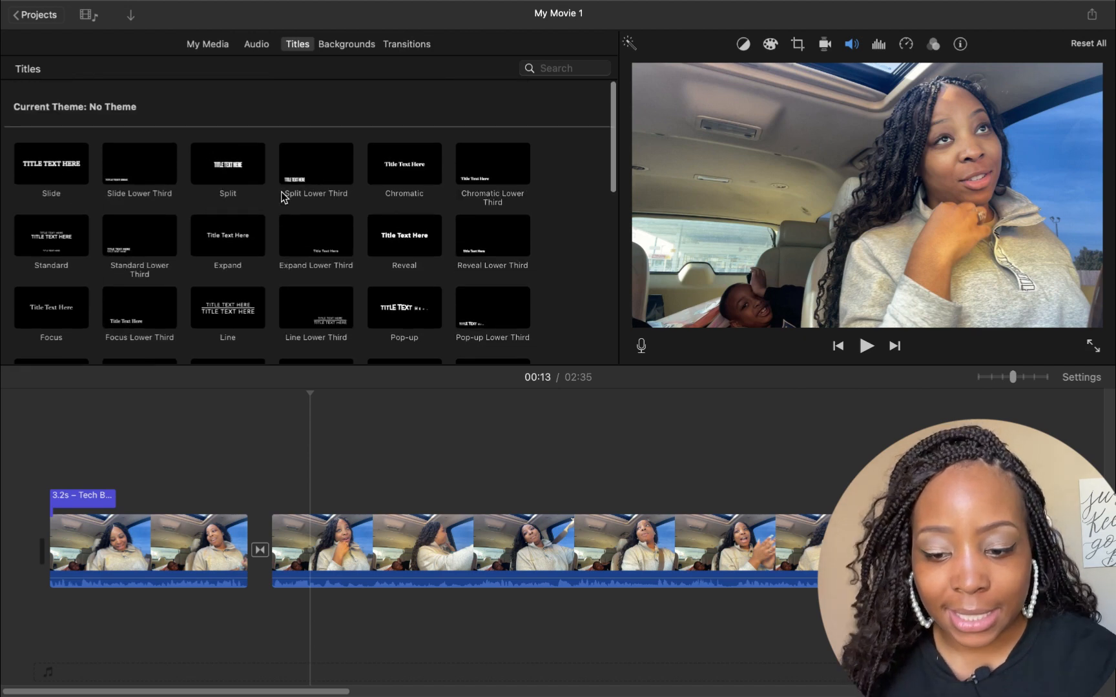
{"action": "left_click", "coordinate": [227, 164]}
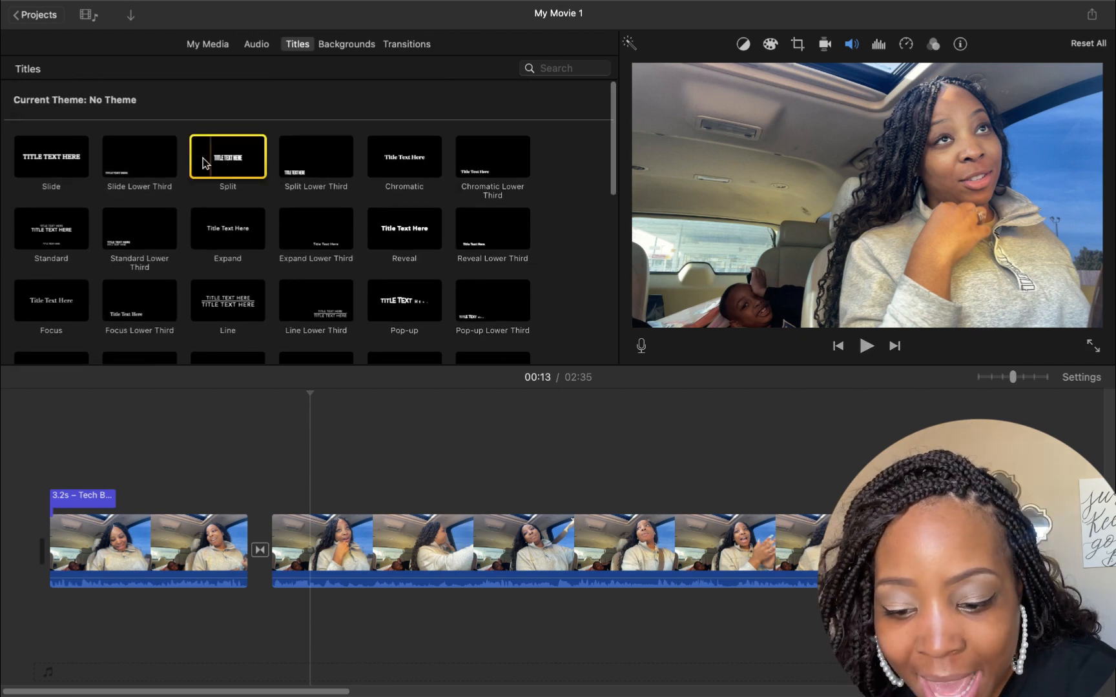
{"action": "left_click", "coordinate": [227, 157]}
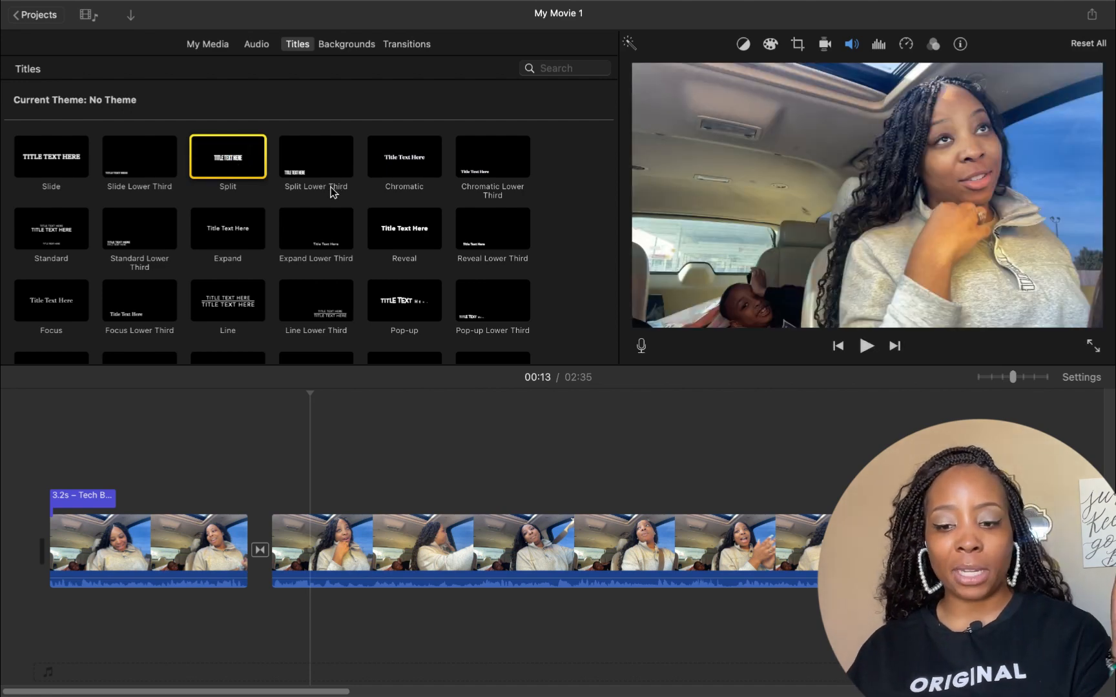
{"action": "left_click", "coordinate": [316, 156]}
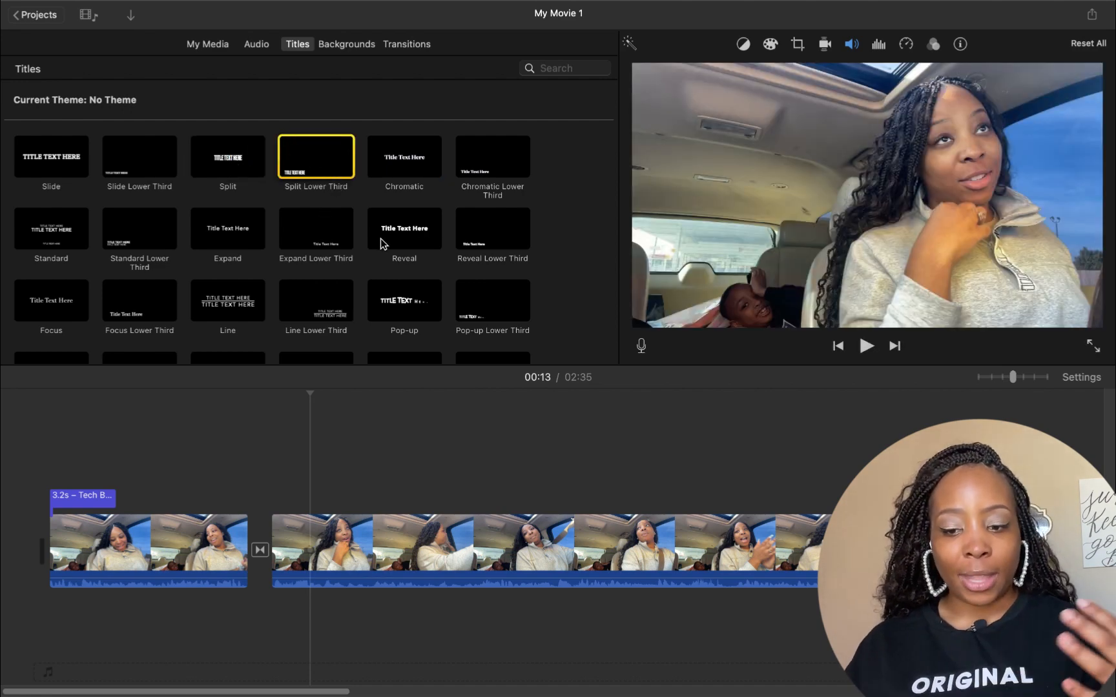
{"action": "mouse_move", "coordinate": [402, 301]}
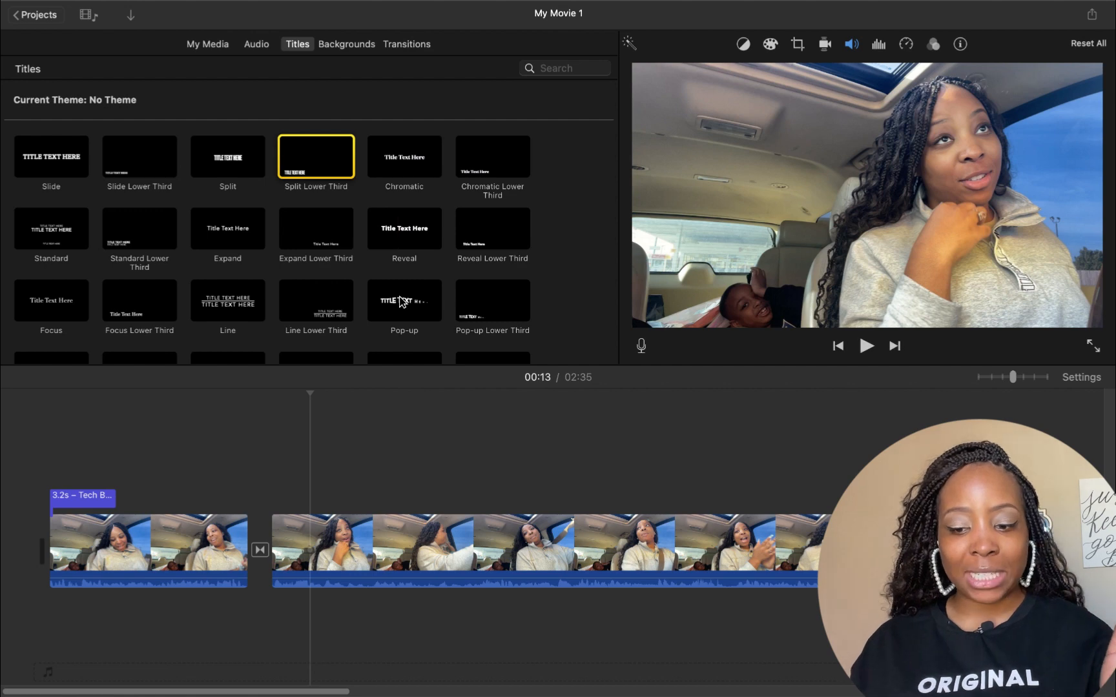
{"action": "scroll", "scroll_direction": "down", "scroll_amount": 3}
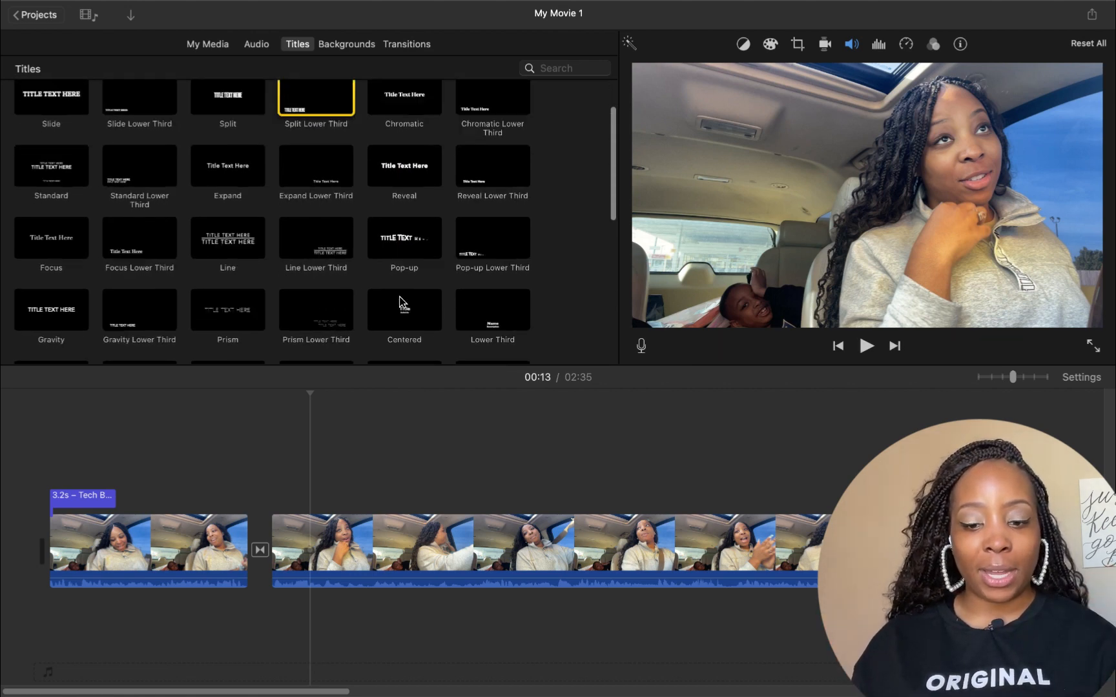
{"action": "left_click", "coordinate": [50, 256]}
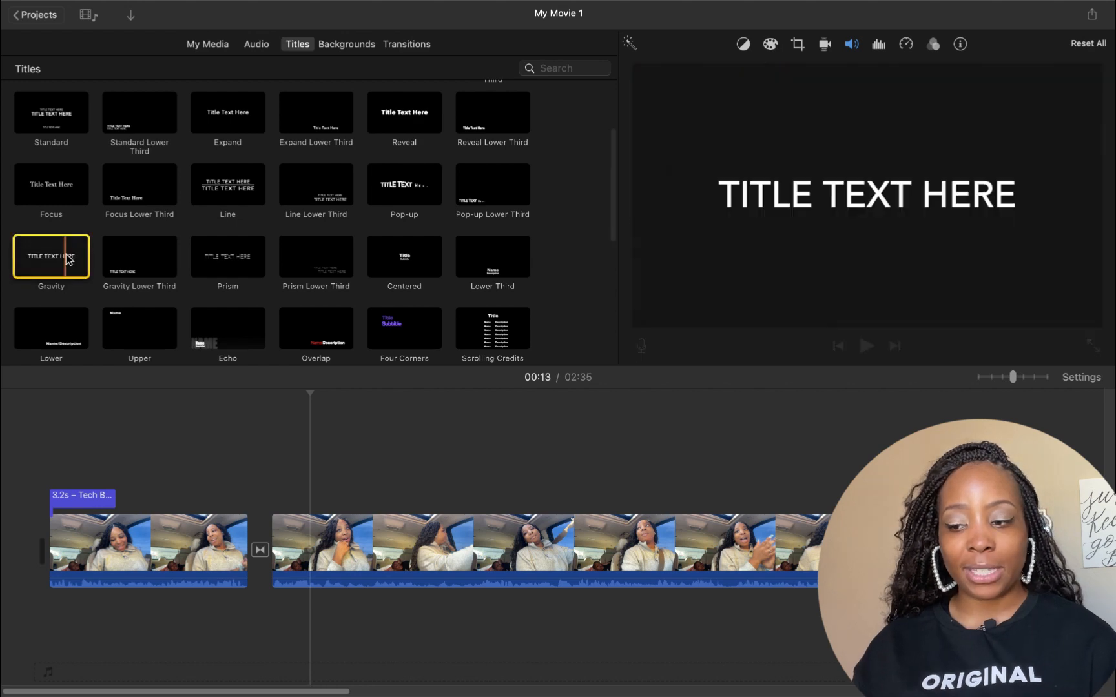
{"action": "scroll", "scroll_direction": "up", "scroll_amount": 3}
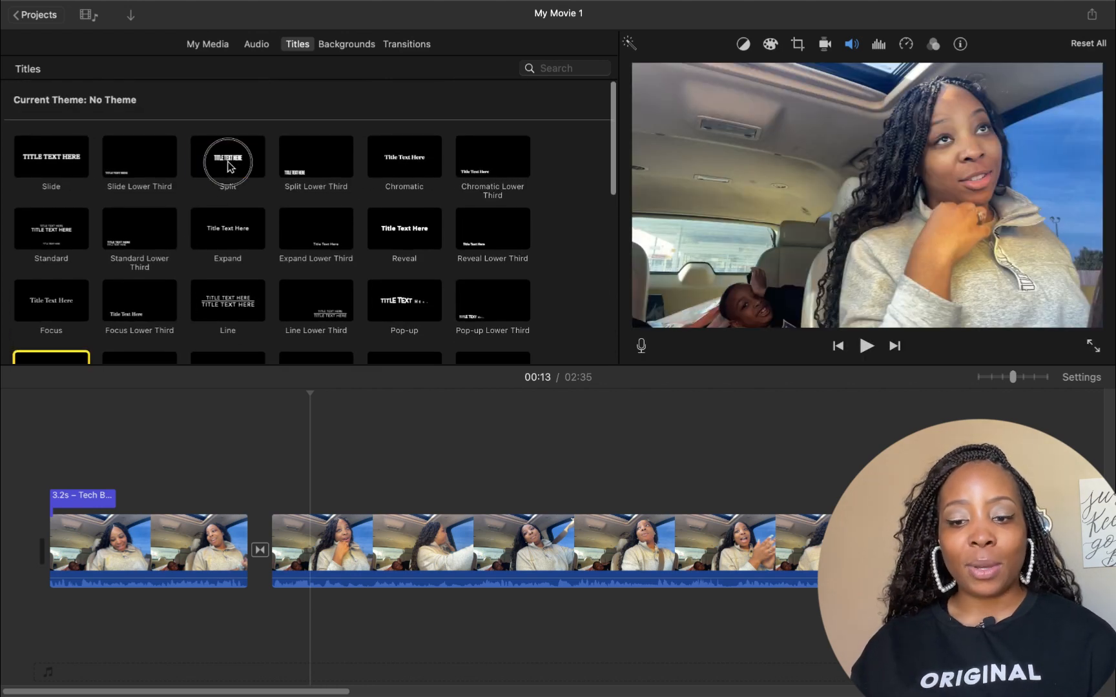
Add a Split title at the playhead over the second clip.
{"action": "double_click", "coordinate": [227, 156]}
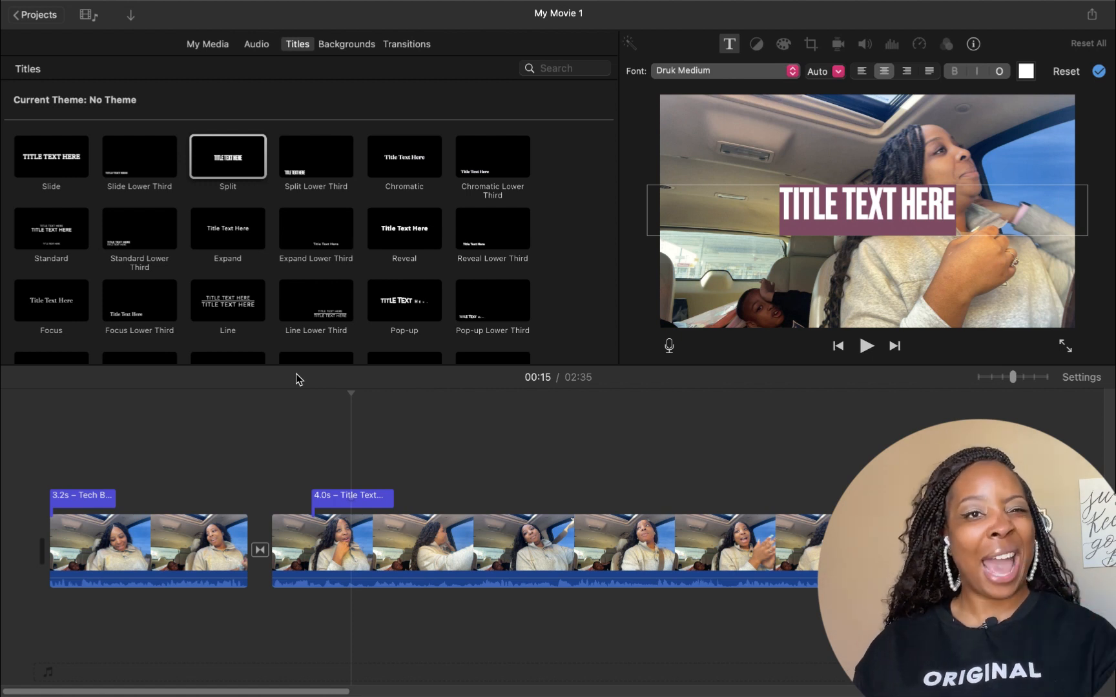
{"action": "mouse_move", "coordinate": [847, 290]}
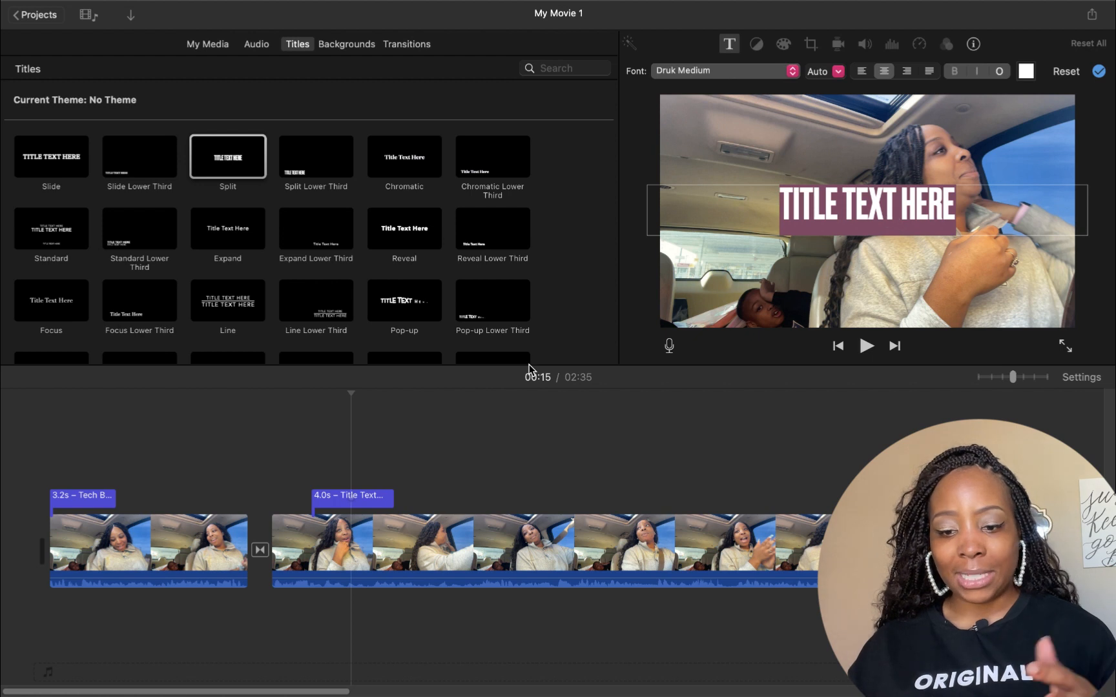
{"action": "mouse_move", "coordinate": [669, 256]}
{"action": "type", "text": "HE IS FUNNY!"}
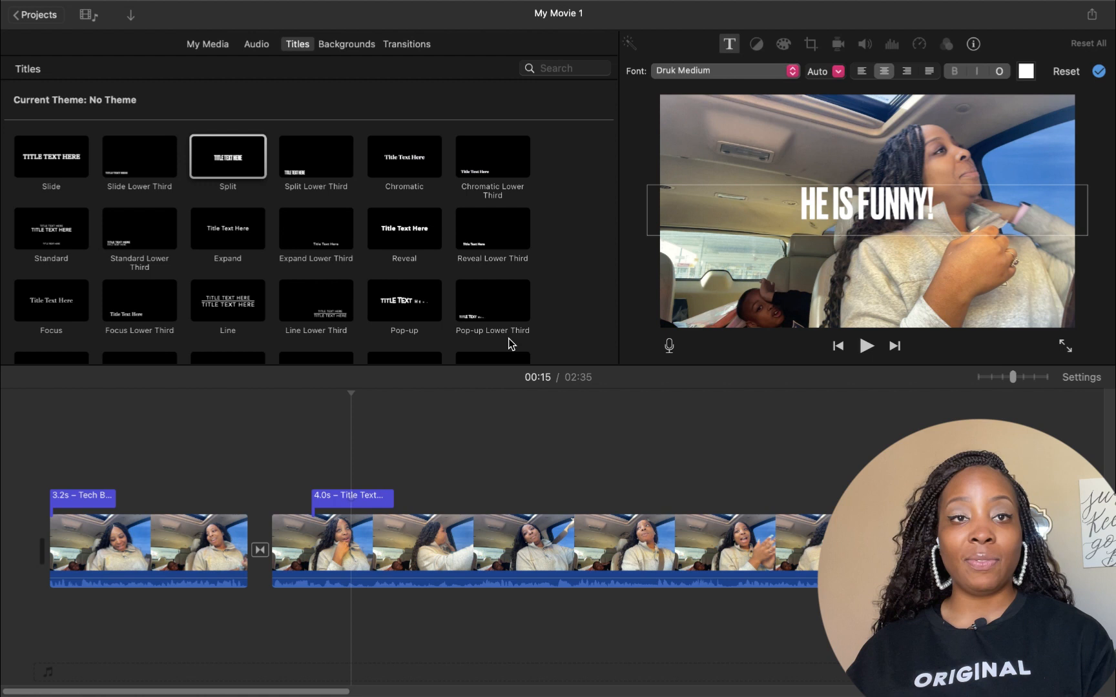
{"action": "mouse_move", "coordinate": [509, 344]}
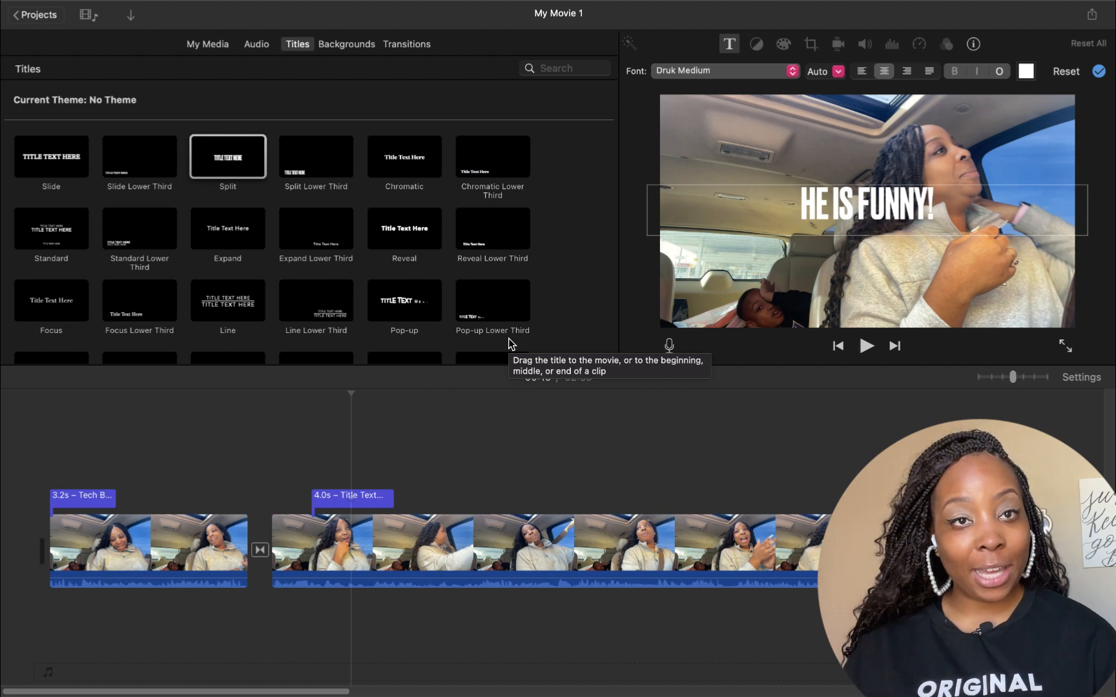
{"action": "mouse_move", "coordinate": [961, 215]}
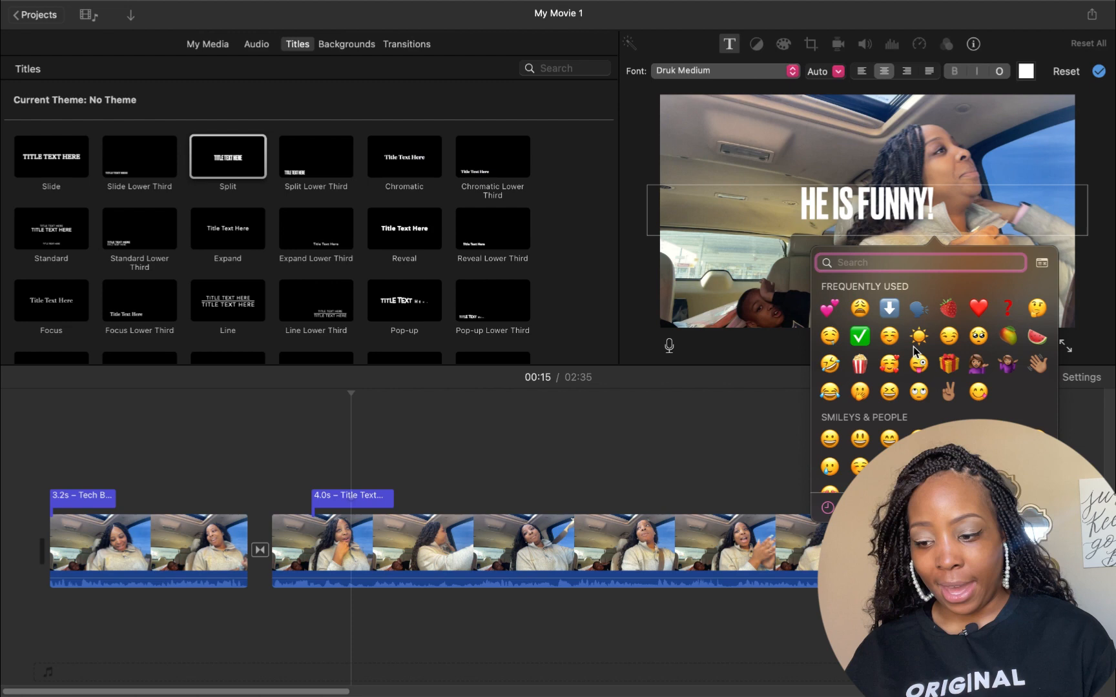
Append an emoji to HE IS FUNNY!, trim the title to 2.1 seconds, and play it.
{"action": "left_click", "coordinate": [859, 307]}
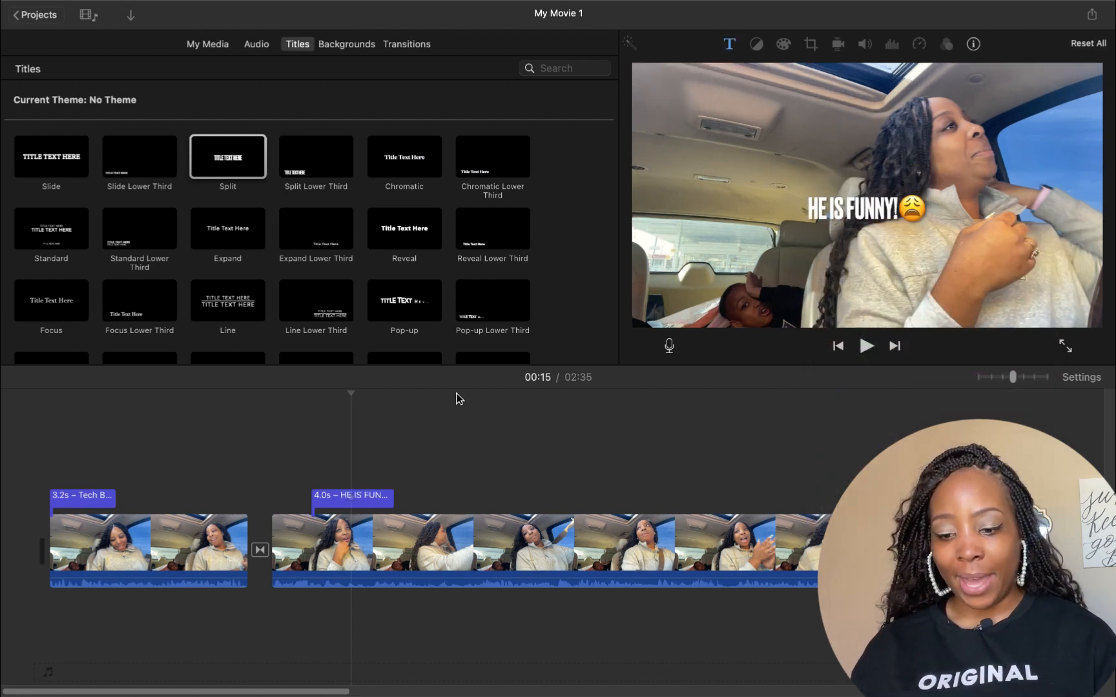
{"action": "left_click", "coordinate": [327, 503]}
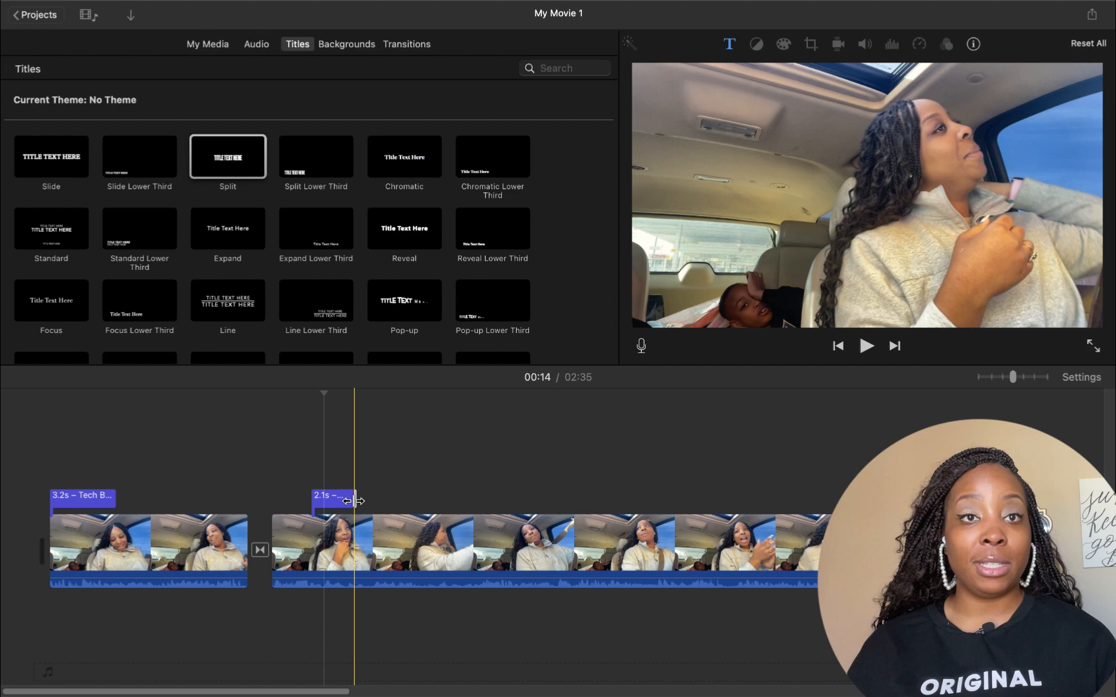
{"action": "left_click", "coordinate": [865, 346]}
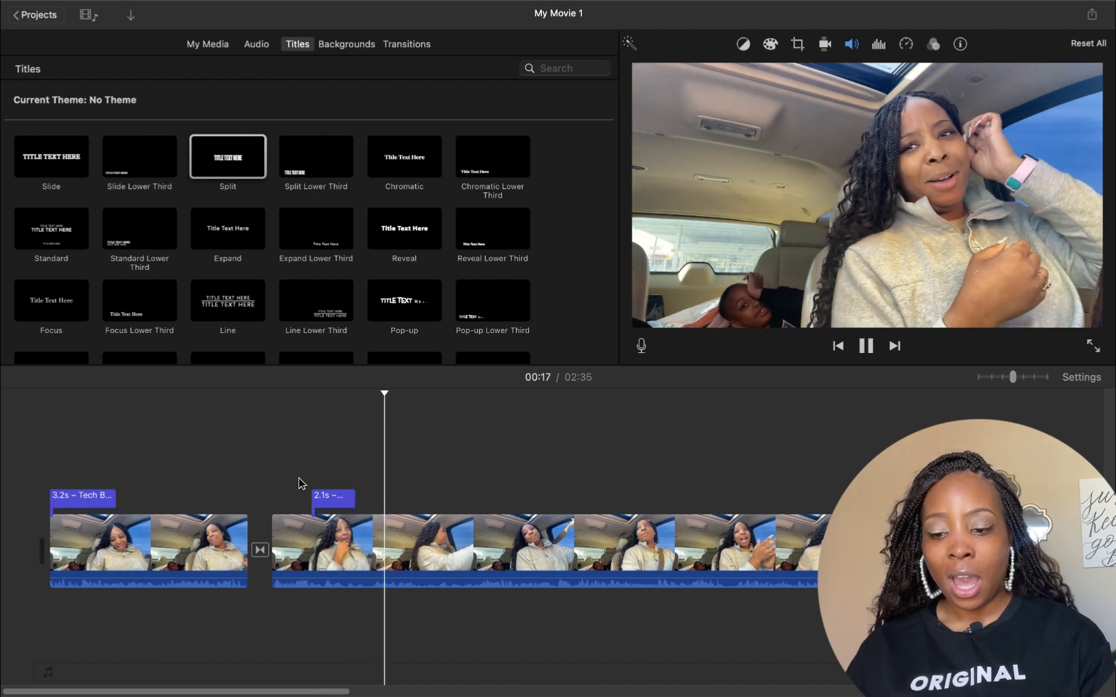
Stop the preview and add a second Split title after the 2.1-second title.
{"action": "left_click", "coordinate": [866, 346]}
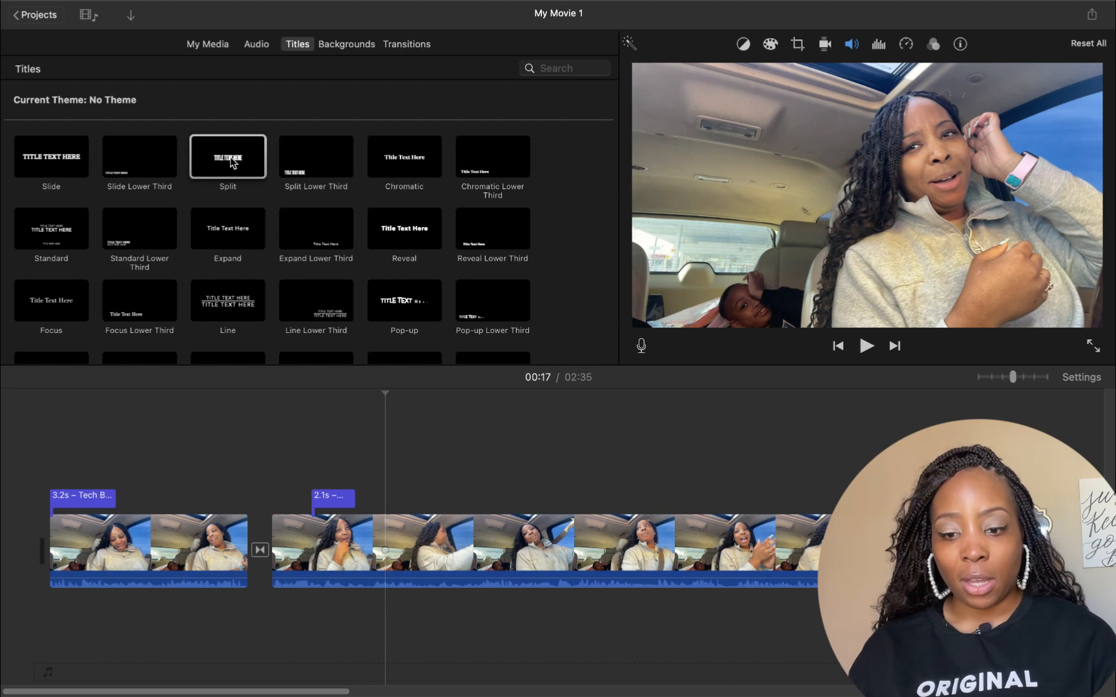
{"action": "scroll", "scroll_direction": "up", "scroll_amount": 3}
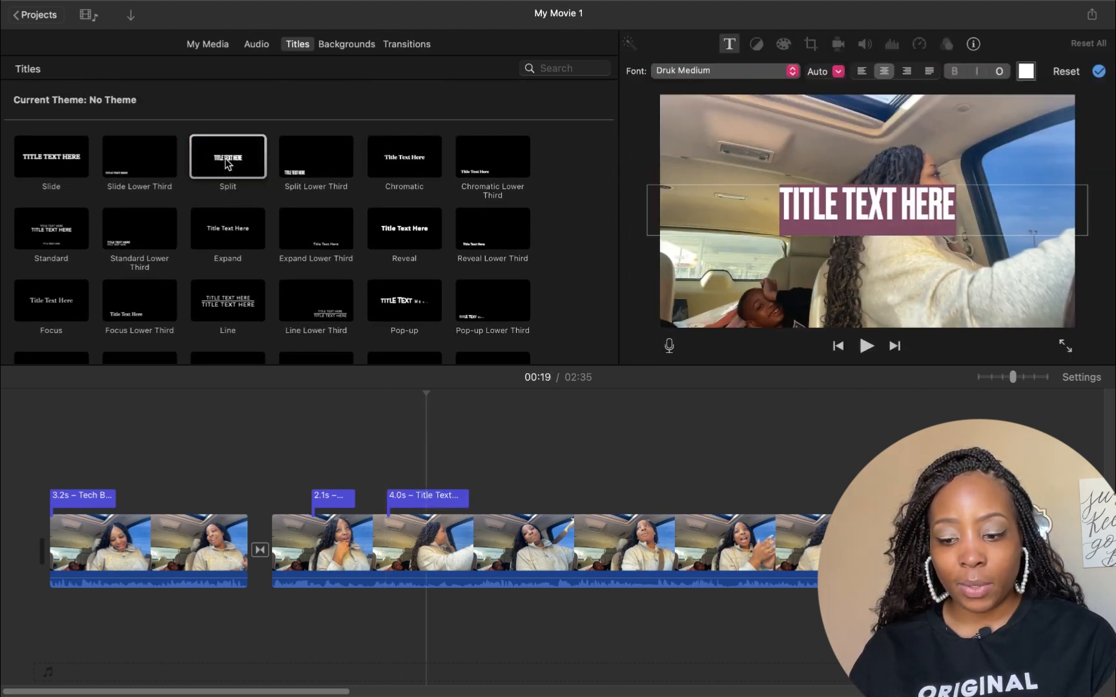
Switch the second title to the Slide style and make its text a pink hearts emoji.
{"action": "left_click", "coordinate": [425, 496]}
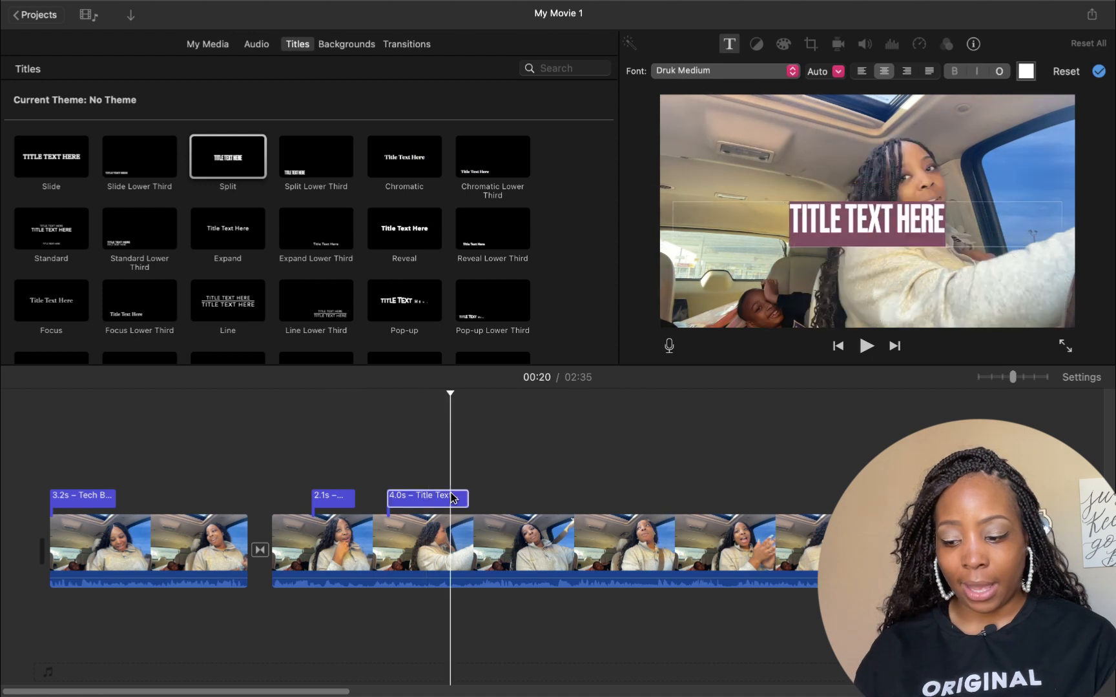
{"action": "left_click", "coordinate": [50, 157]}
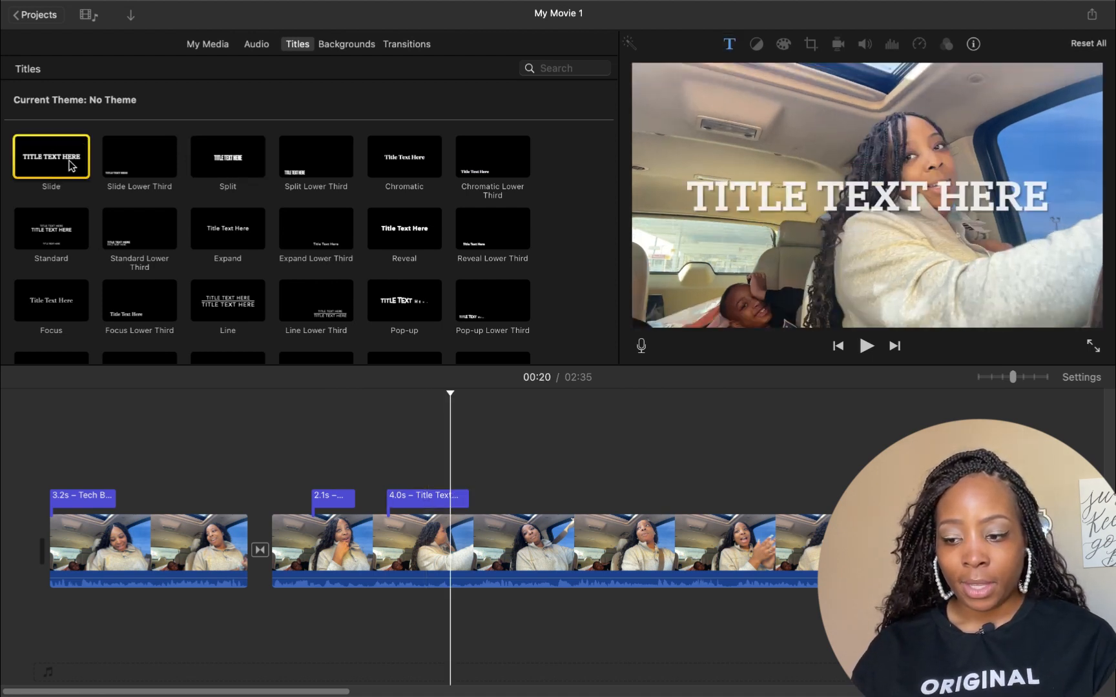
{"action": "mouse_move", "coordinate": [201, 170]}
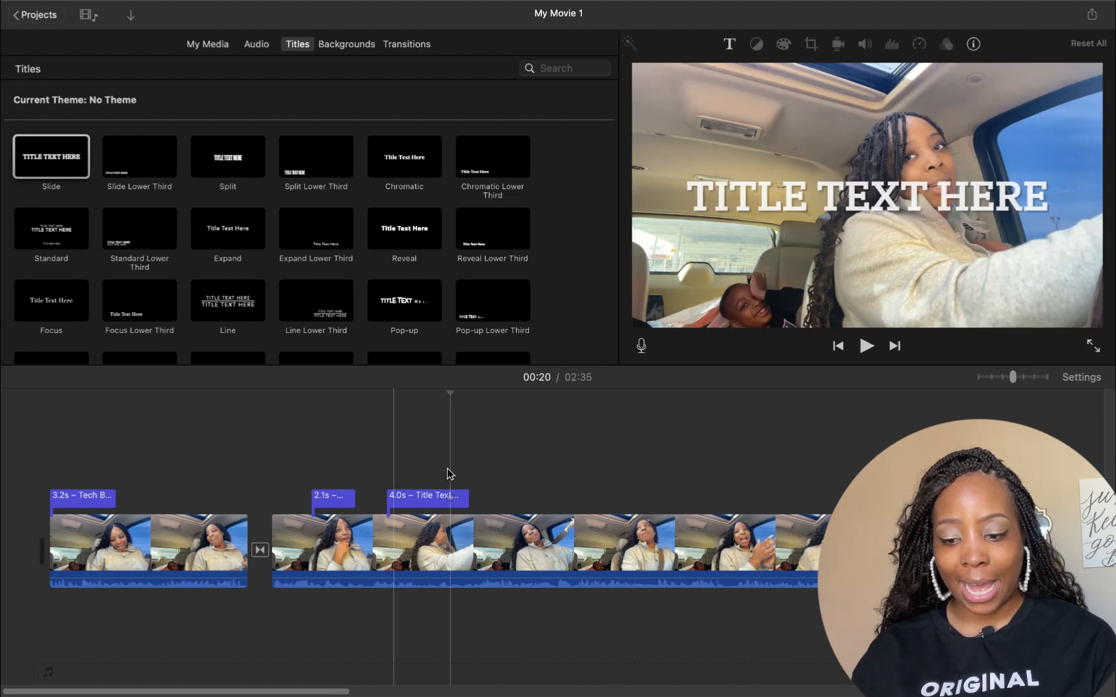
{"action": "left_click", "coordinate": [426, 496]}
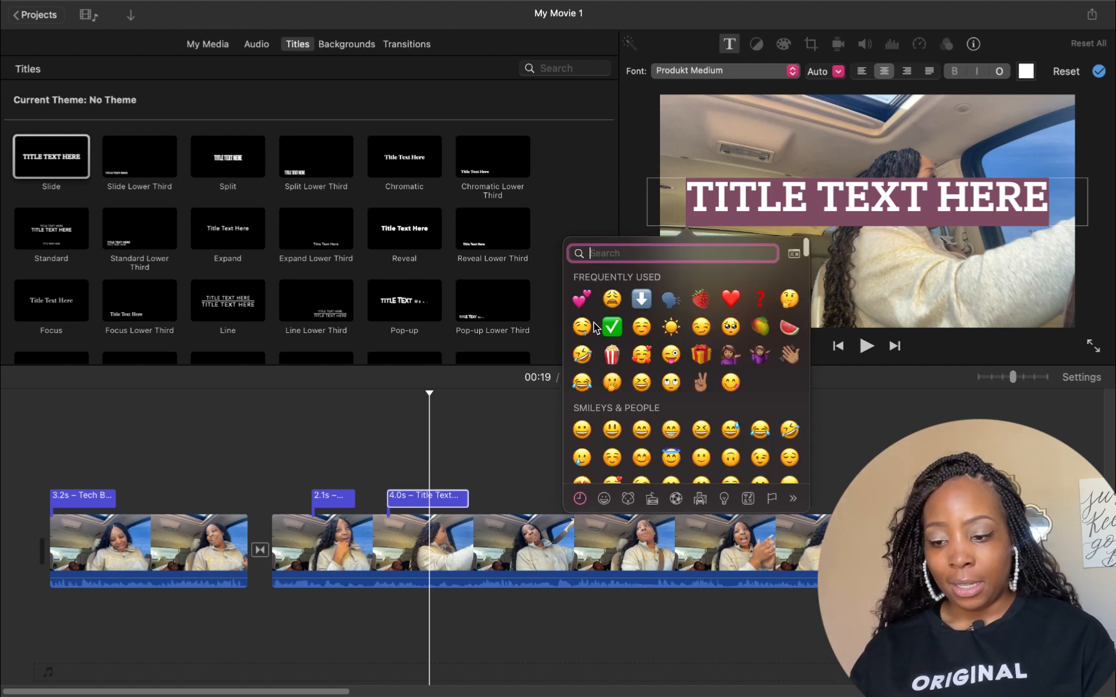
{"action": "left_click", "coordinate": [580, 299]}
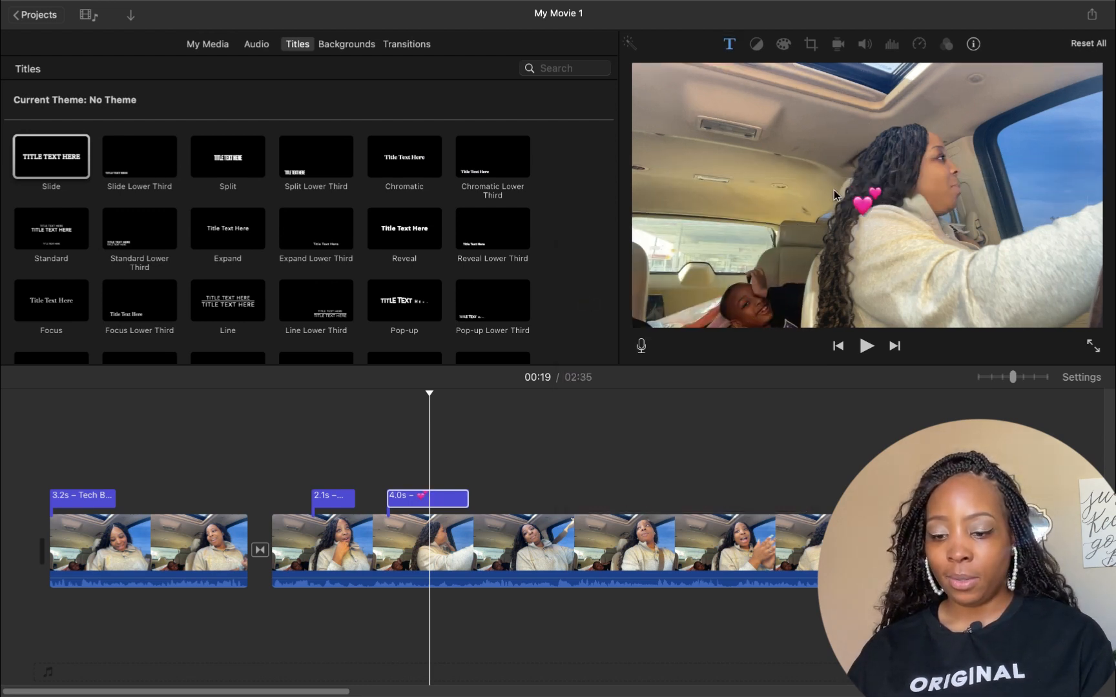
{"action": "left_click", "coordinate": [865, 346]}
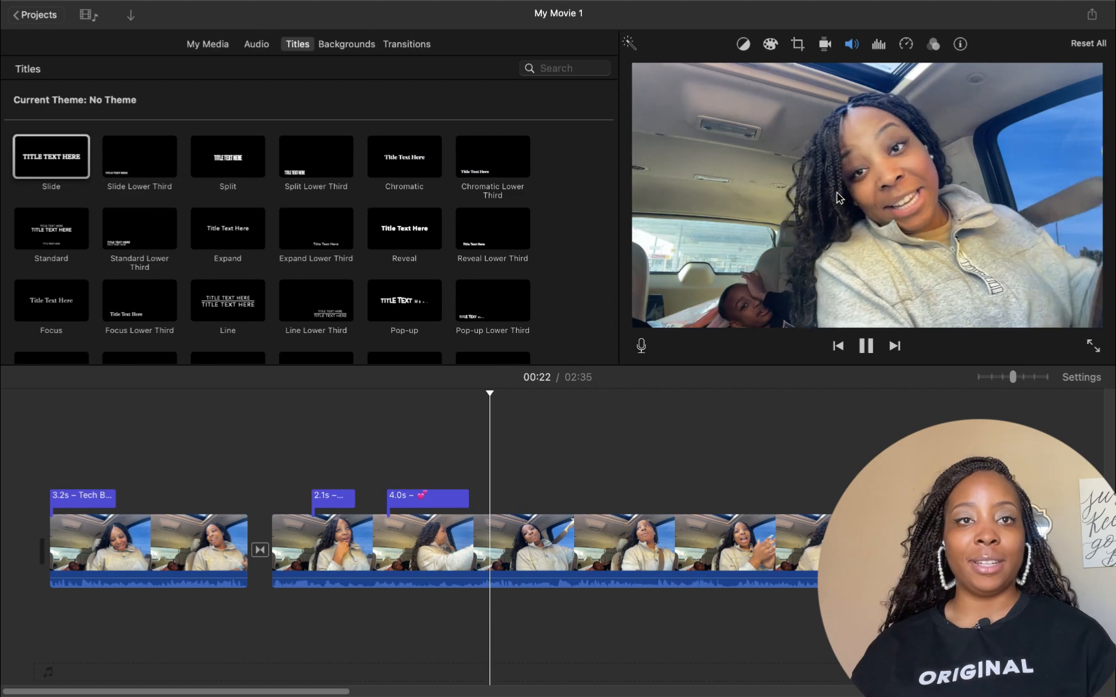
{"action": "left_click", "coordinate": [866, 346]}
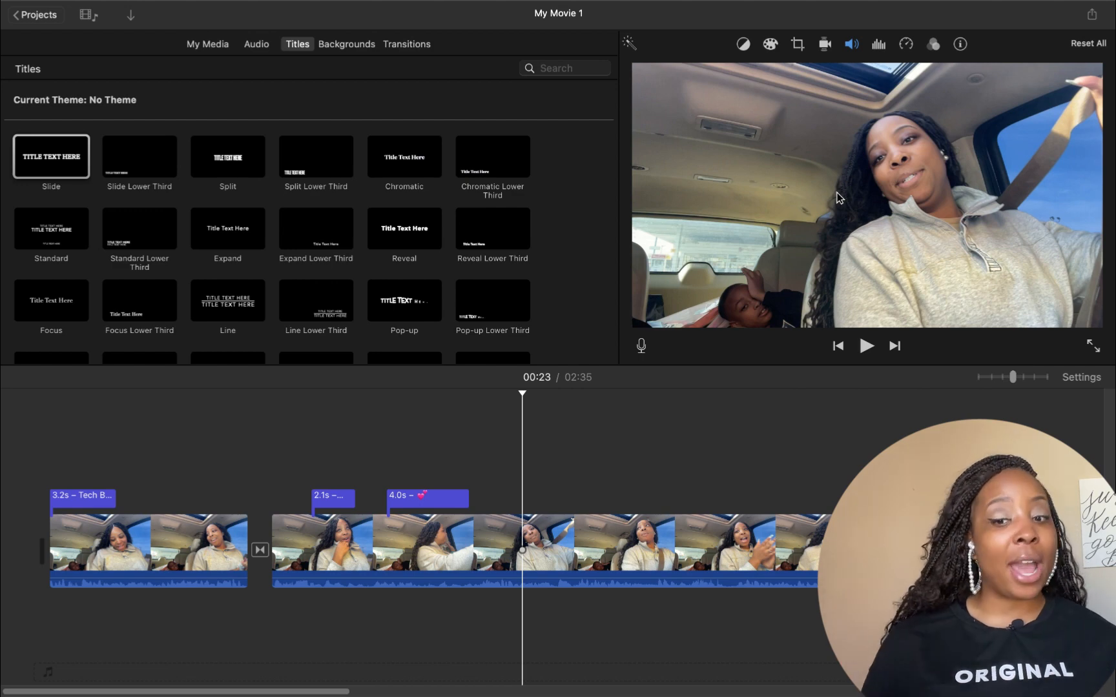
{"action": "scroll", "scroll_direction": "down", "scroll_amount": 3}
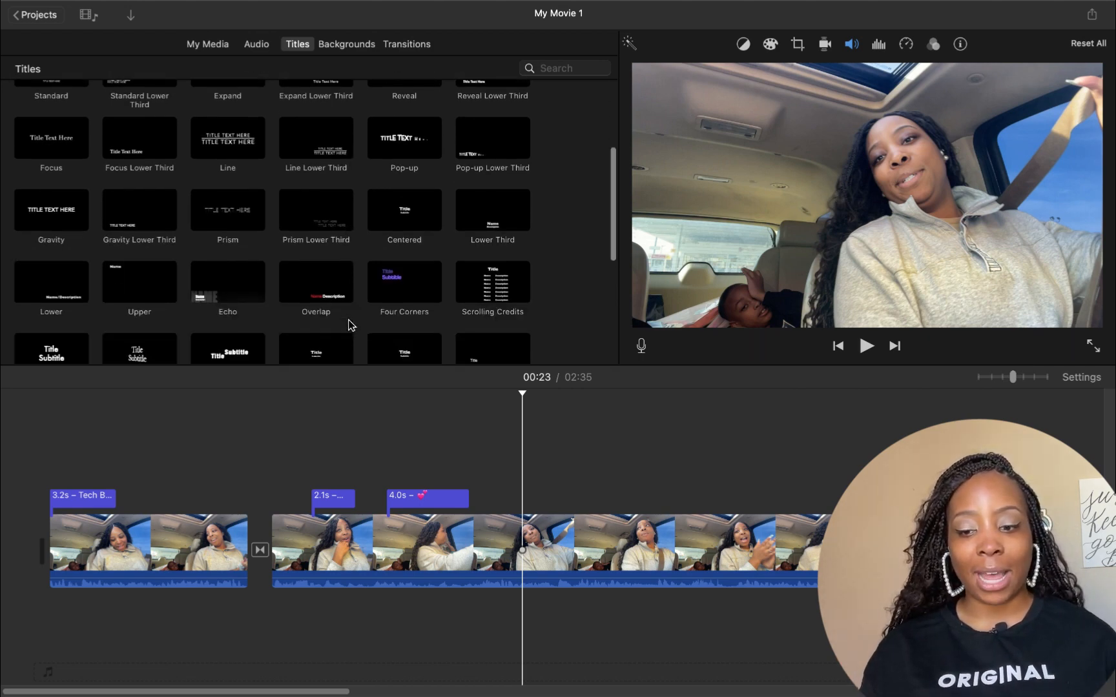
{"action": "scroll", "scroll_direction": "down", "scroll_amount": 3}
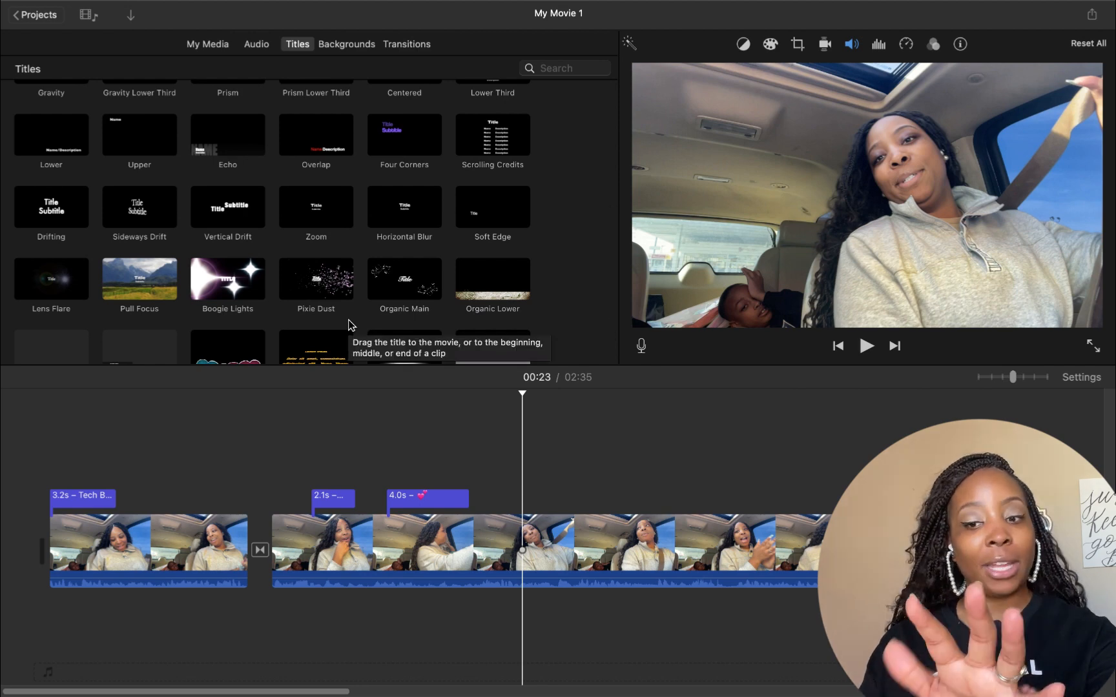
{"action": "left_click", "coordinate": [1095, 346]}
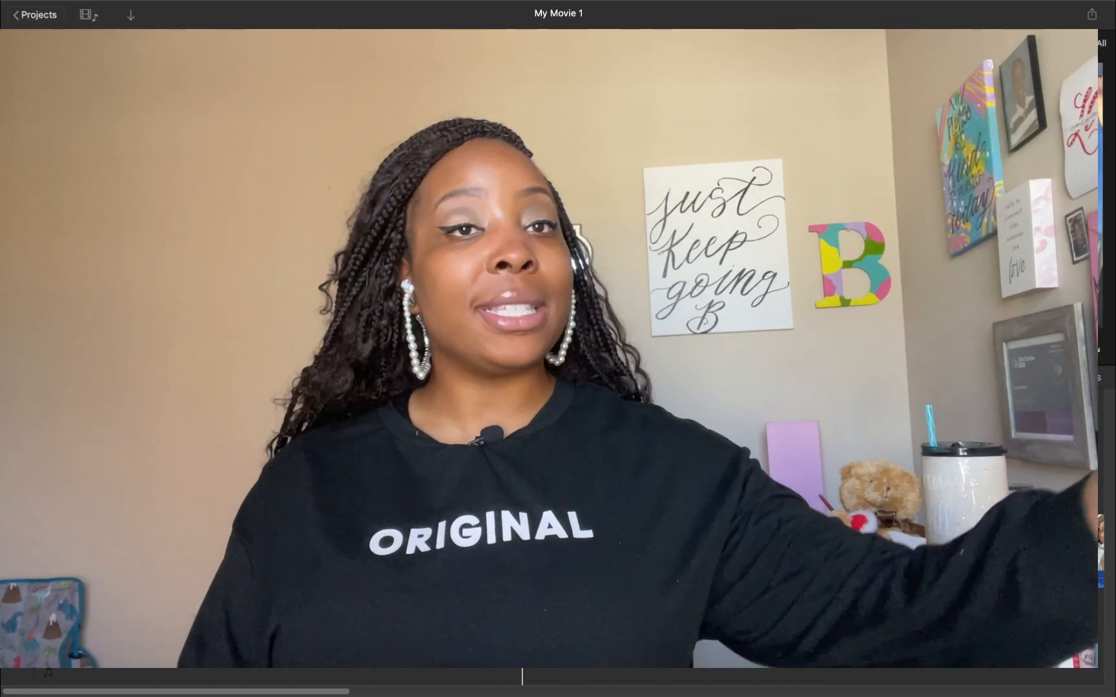